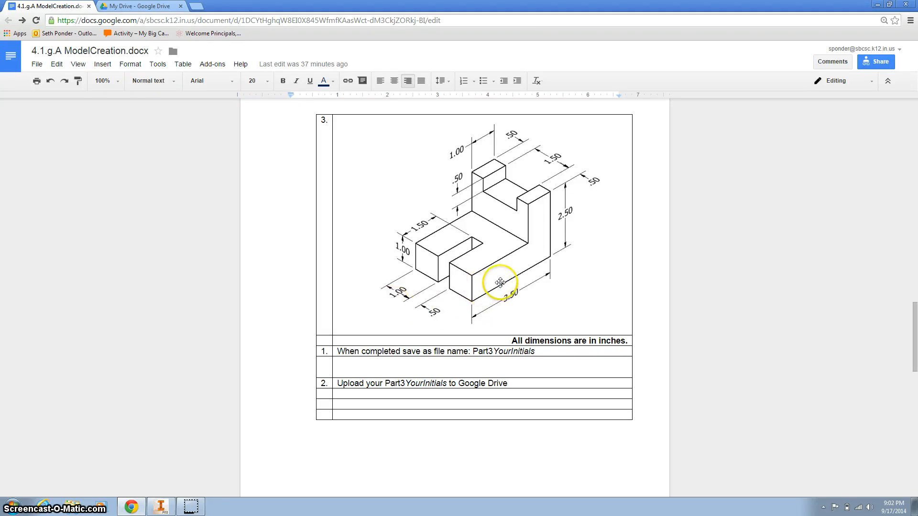
mouse_move(534, 212)
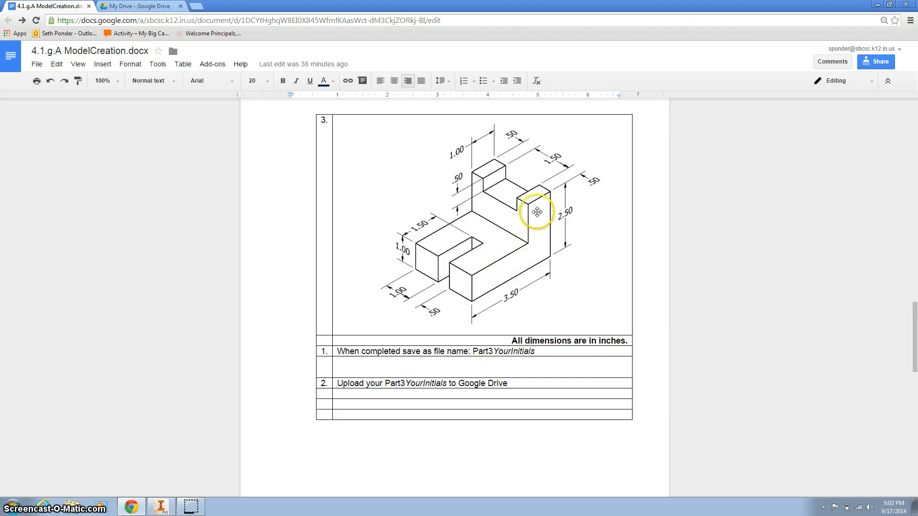
mouse_move(253, 413)
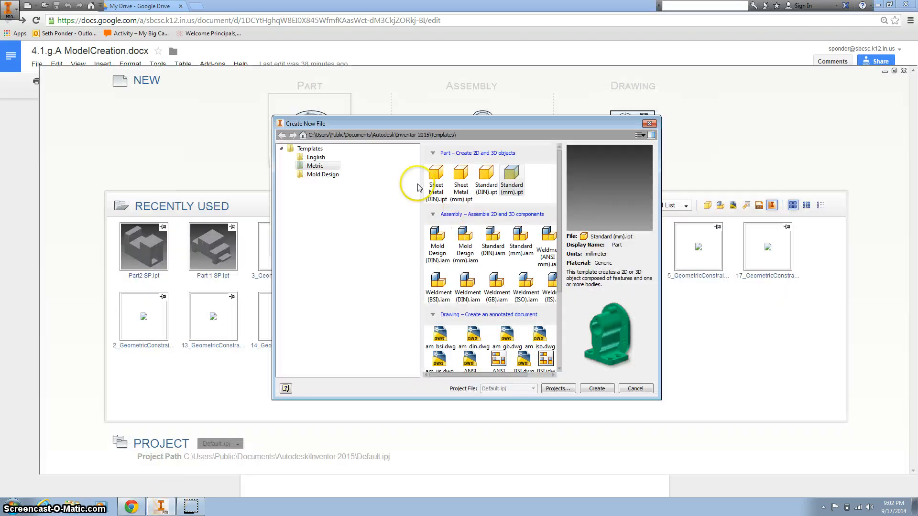
- Create a new part from the English Standard (in).ipt template
click(315, 157)
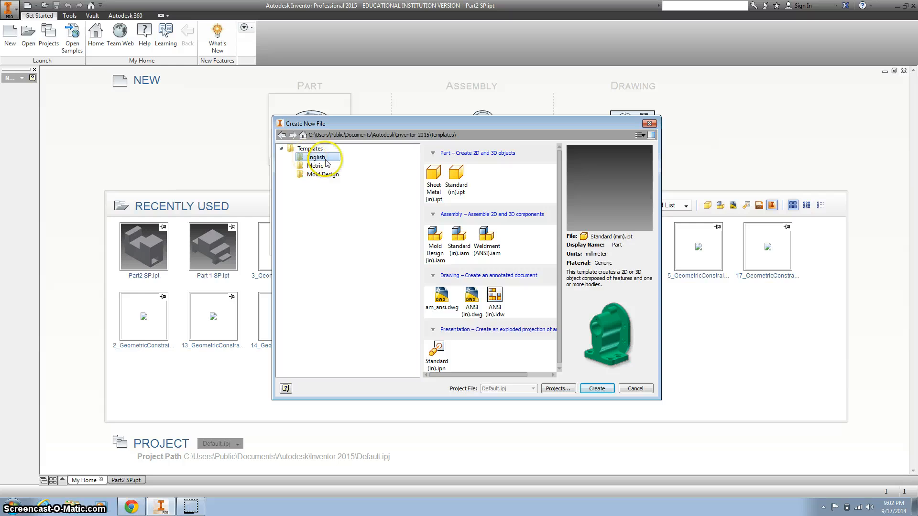
click(456, 176)
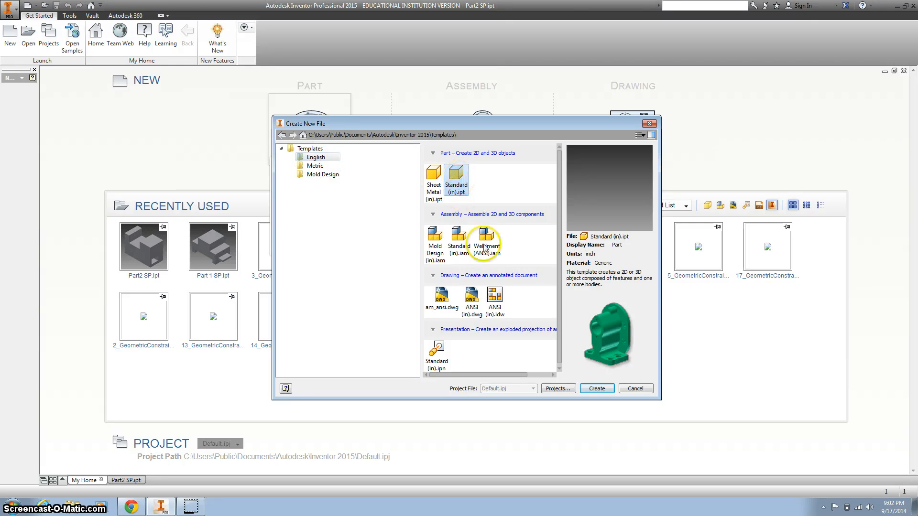
click(596, 388)
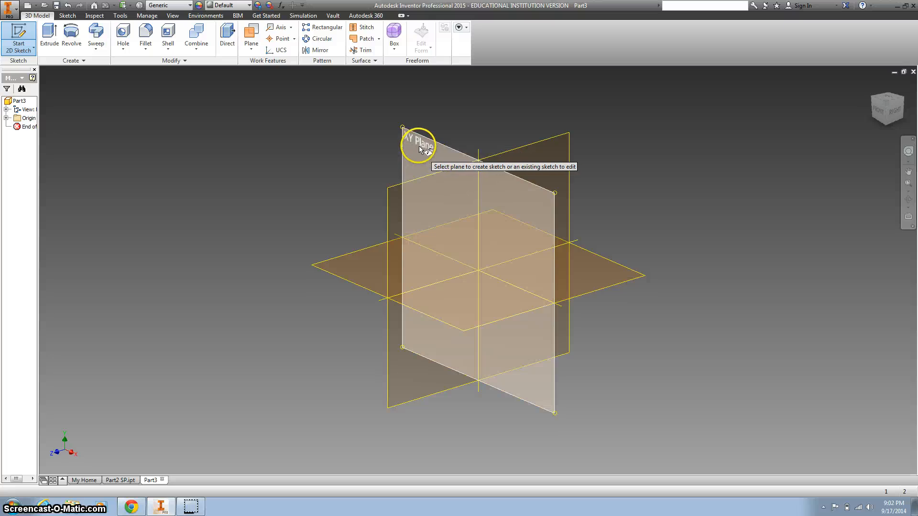
- Select the XY plane for the new 2D sketch on Part3
click(417, 142)
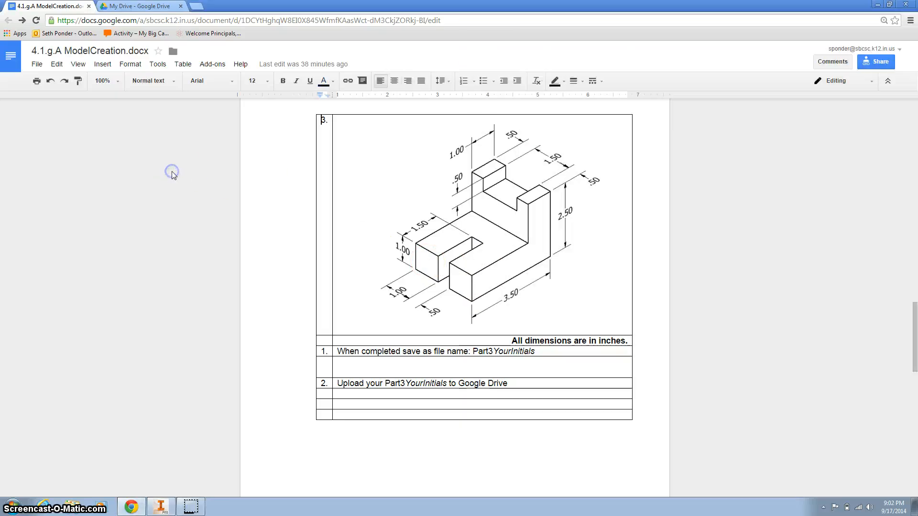
- Snap the Google Docs worksheet left and Inventor right, side by side
click(161, 507)
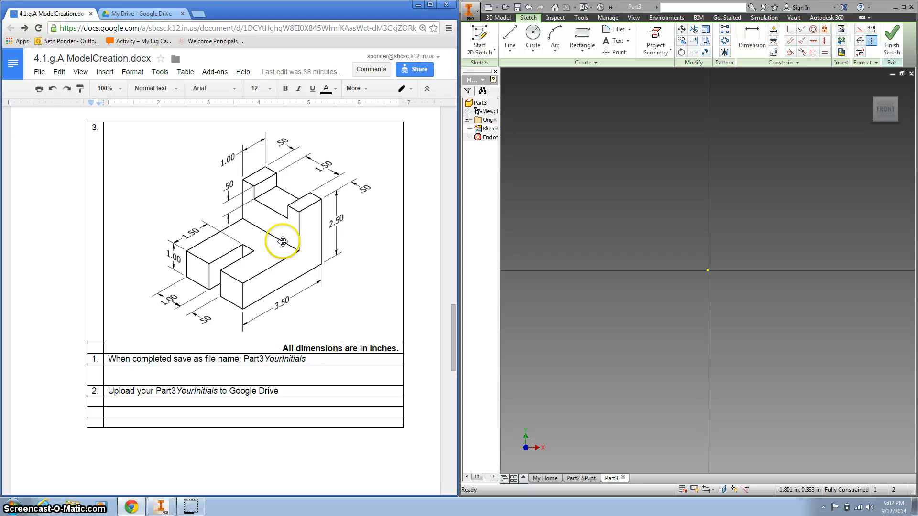
mouse_move(610, 255)
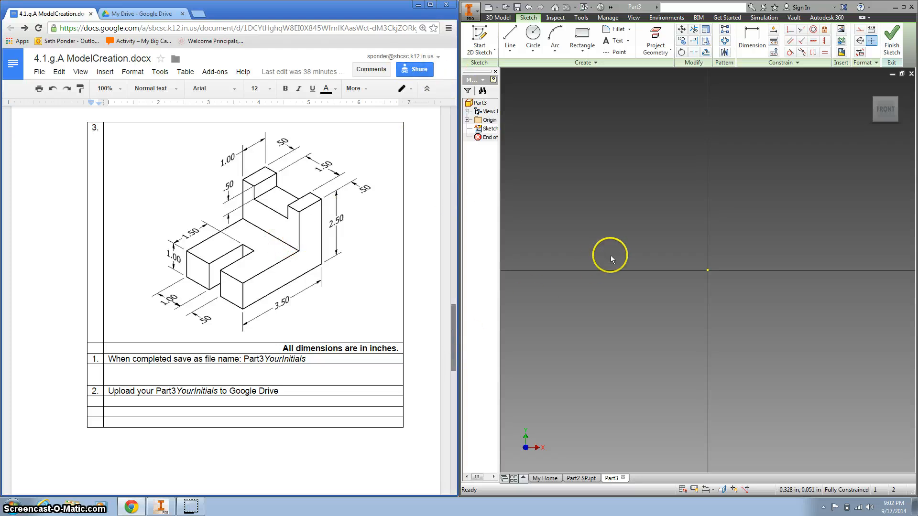
mouse_move(706, 250)
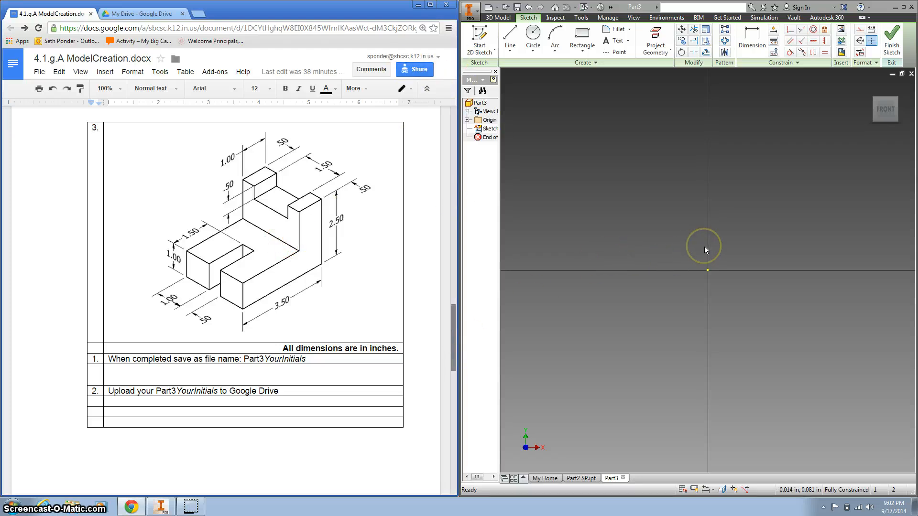
mouse_move(714, 248)
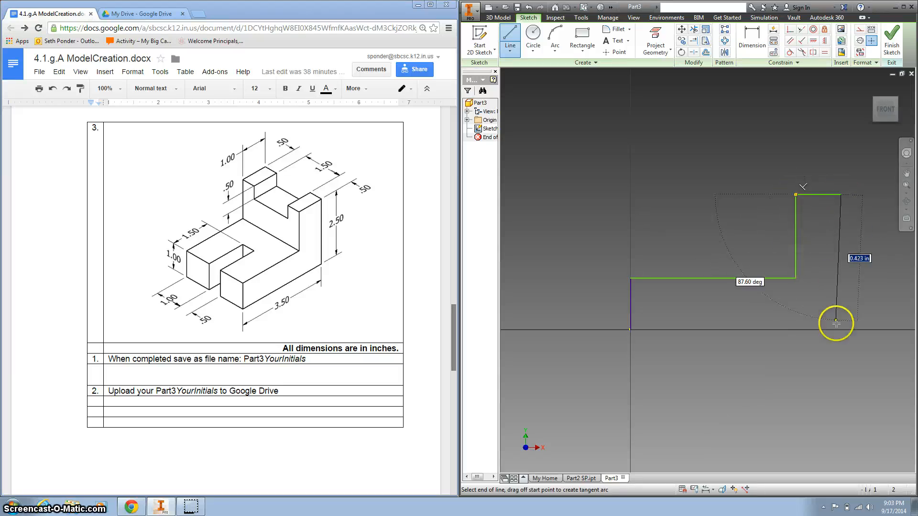
mouse_move(707, 344)
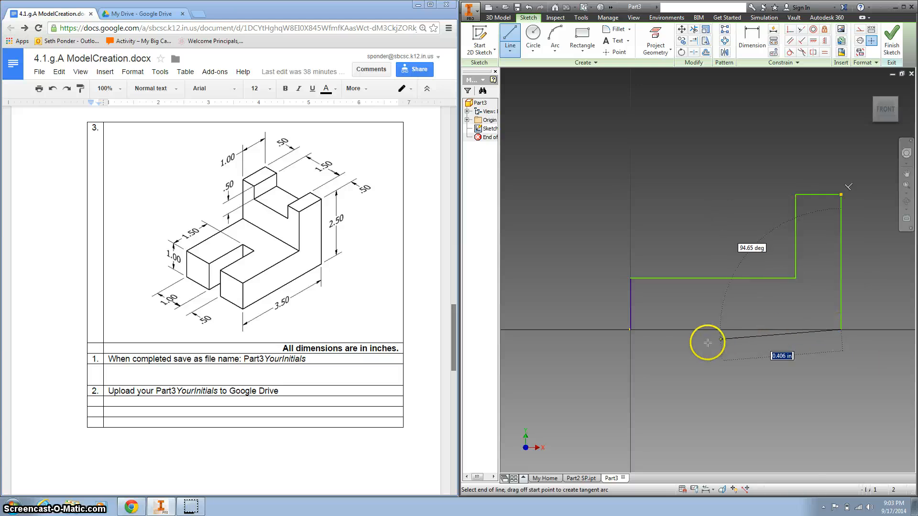
mouse_move(631, 330)
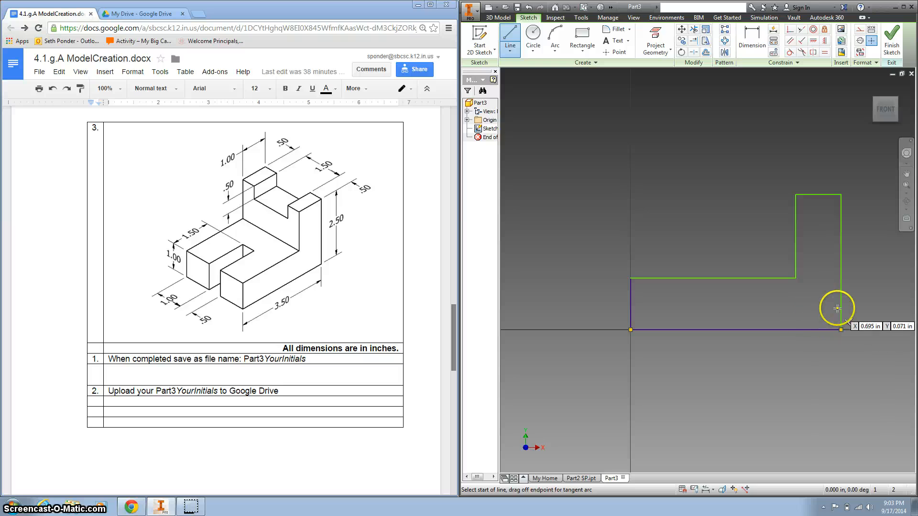
mouse_move(770, 235)
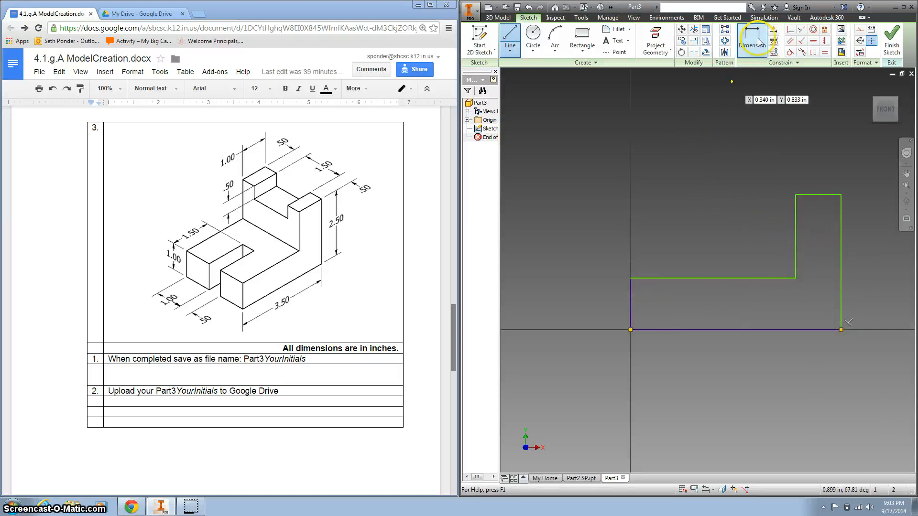
- Dimension the L-profile: 3.500 bottom, 1.000 top step, 1.000 left and 2.500 right heights
click(752, 38)
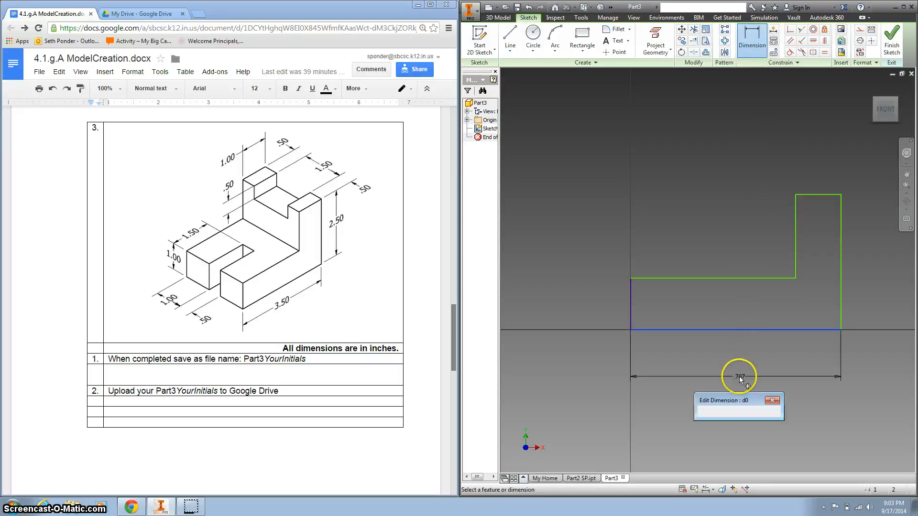
text(3)
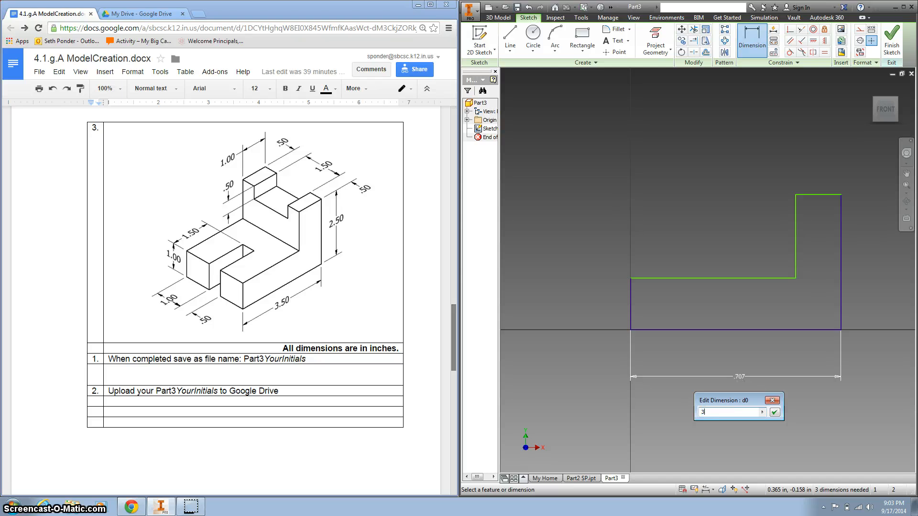
click(774, 412)
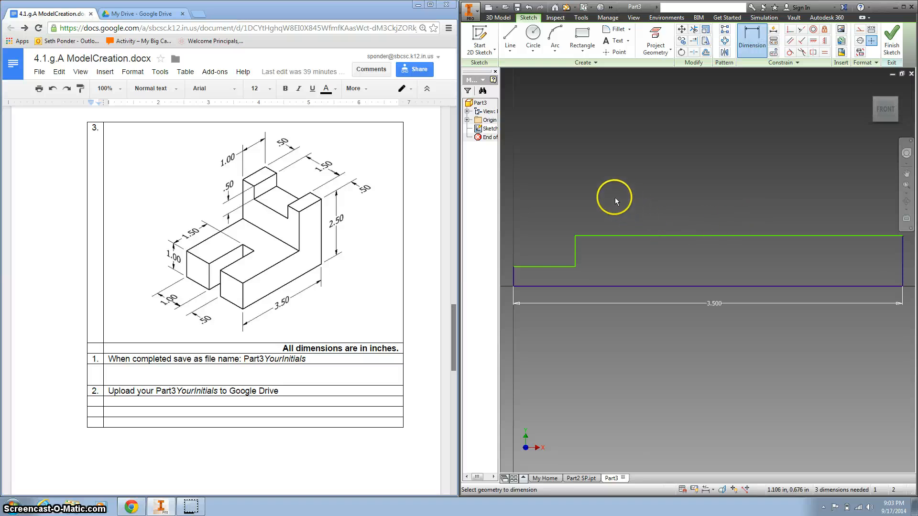
mouse_move(631, 197)
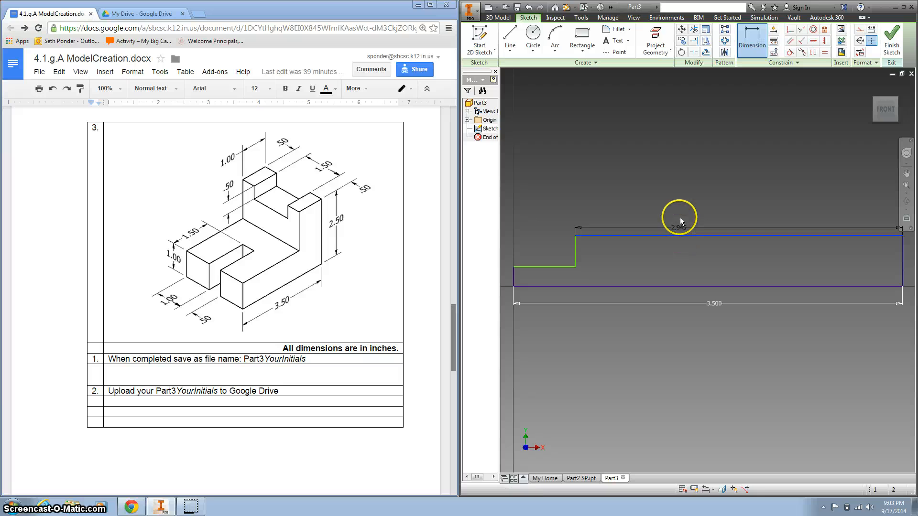
click(679, 227)
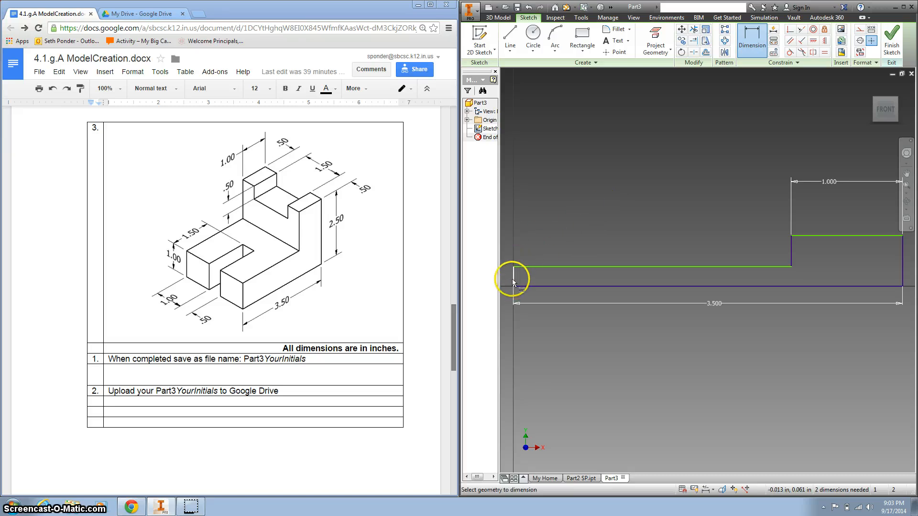
click(512, 271)
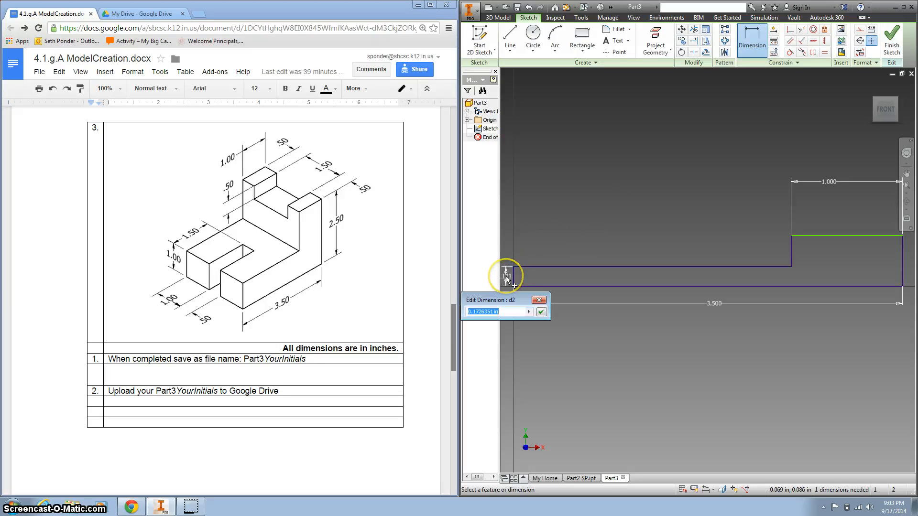
click(539, 310)
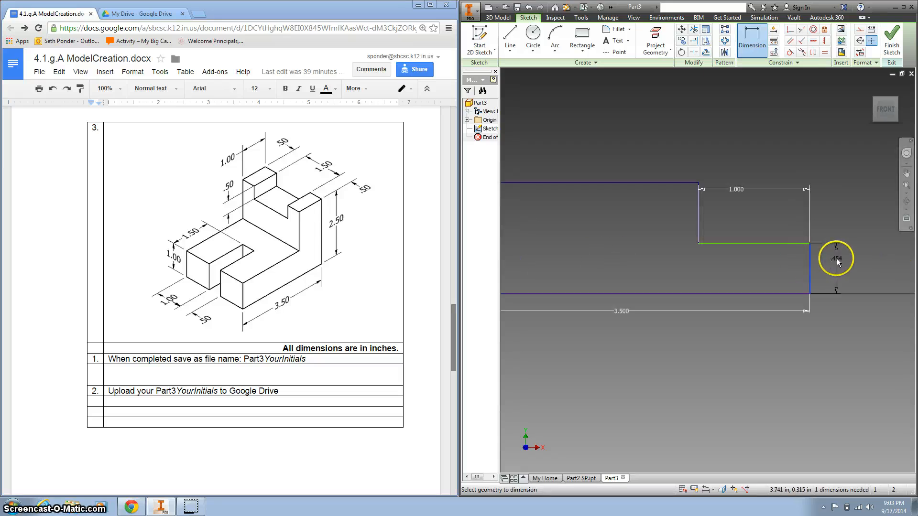
click(835, 259)
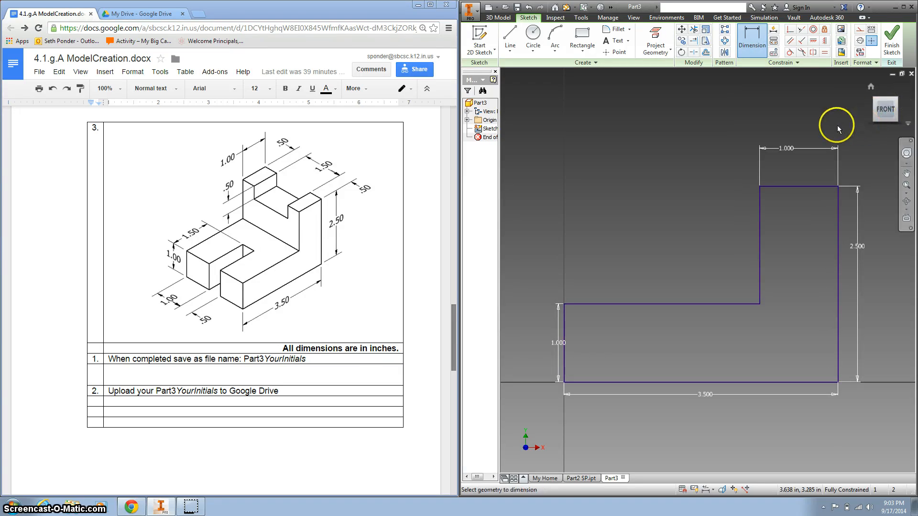
- Return to the Home view and finish the L-shaped sketch
click(890, 38)
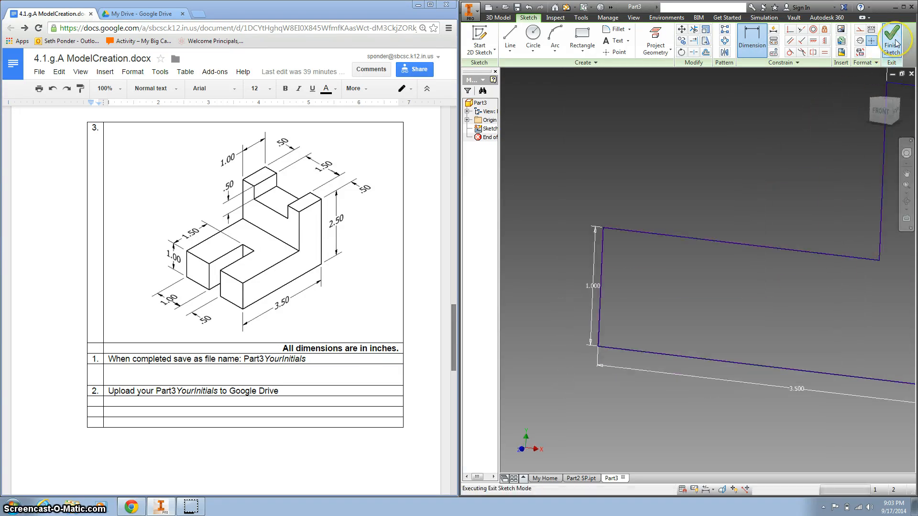
click(891, 39)
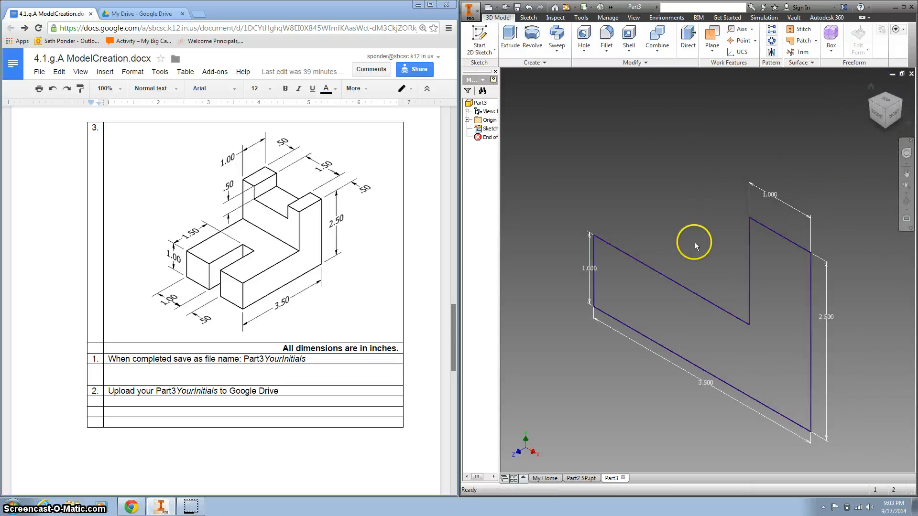
click(508, 39)
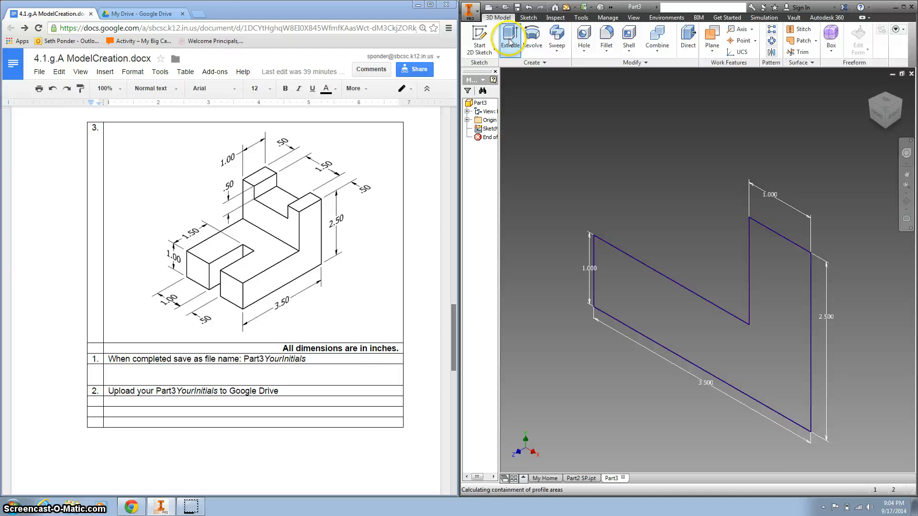
- Extrude the L-shaped profile .5+1.5+.5 inches deep into a solid block
click(510, 38)
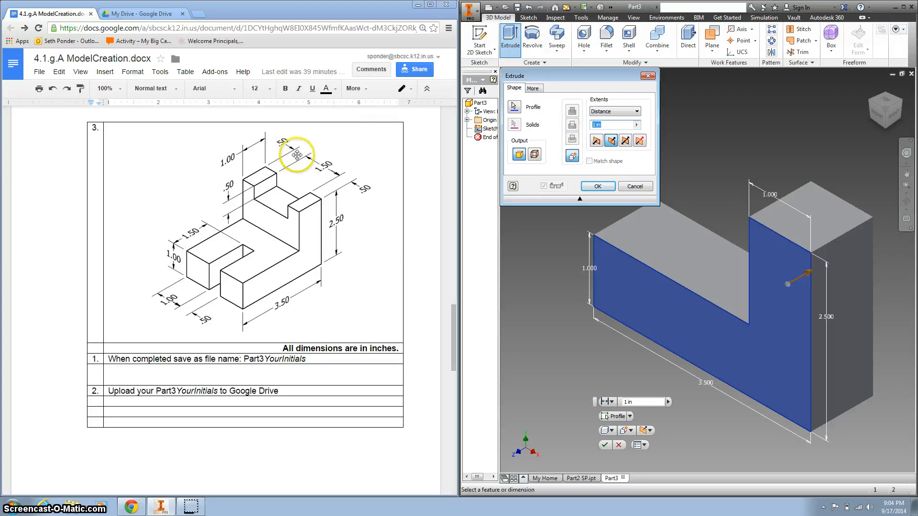
mouse_move(316, 164)
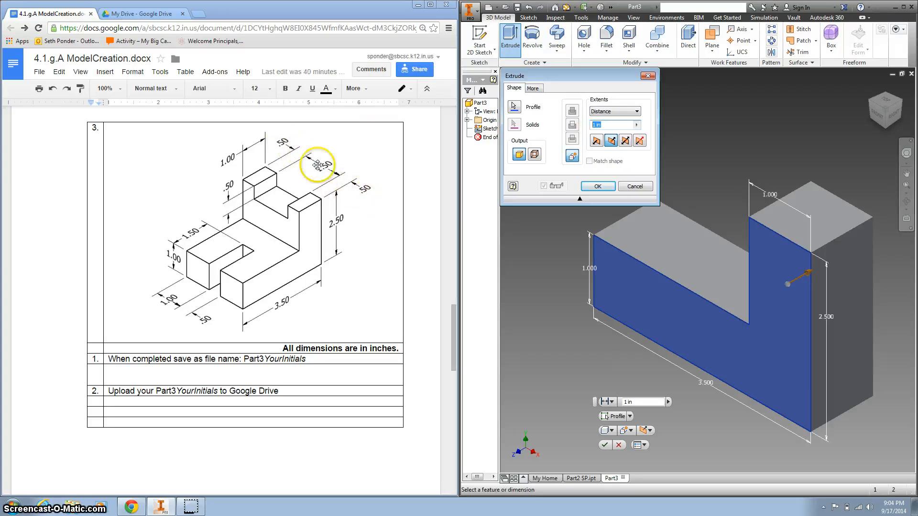
text(.5+1.5+.5)
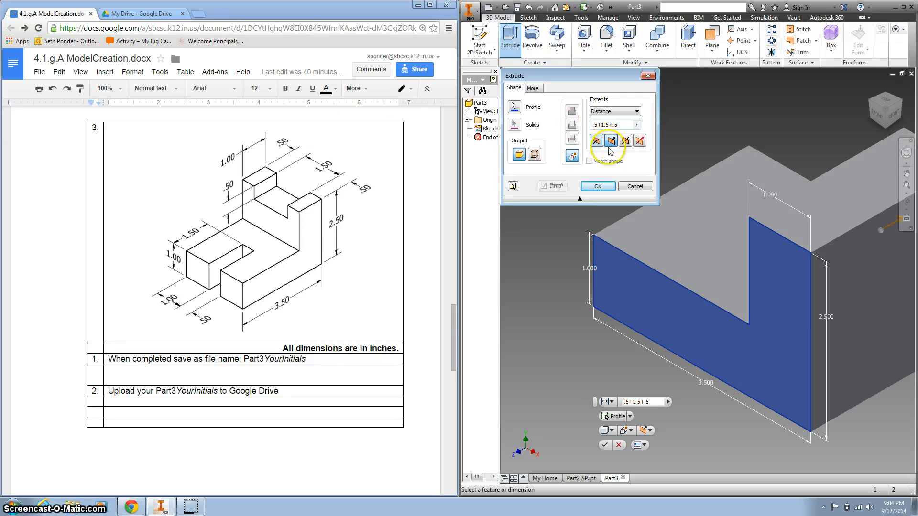
click(597, 185)
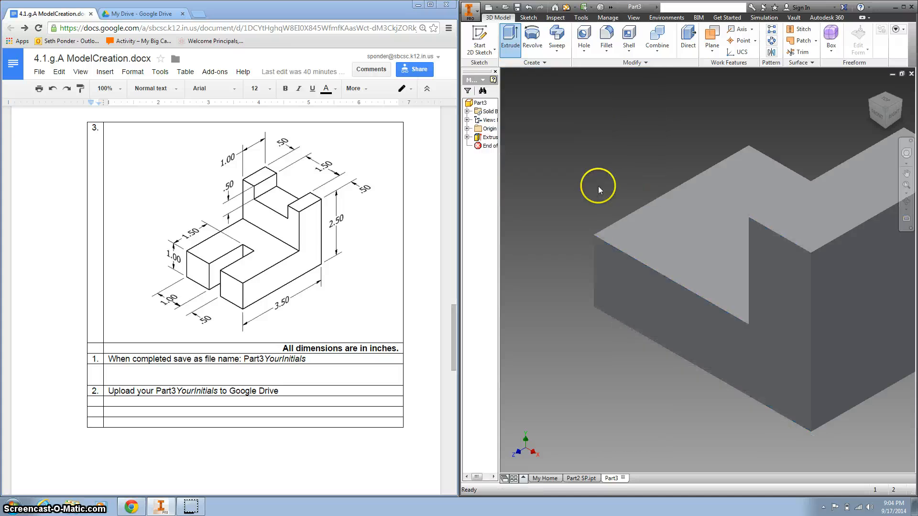
mouse_move(860, 104)
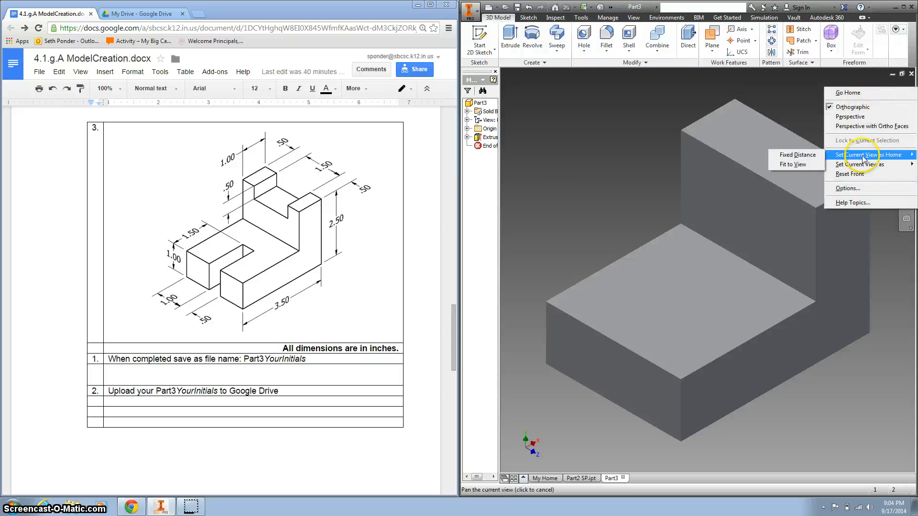
mouse_move(796, 154)
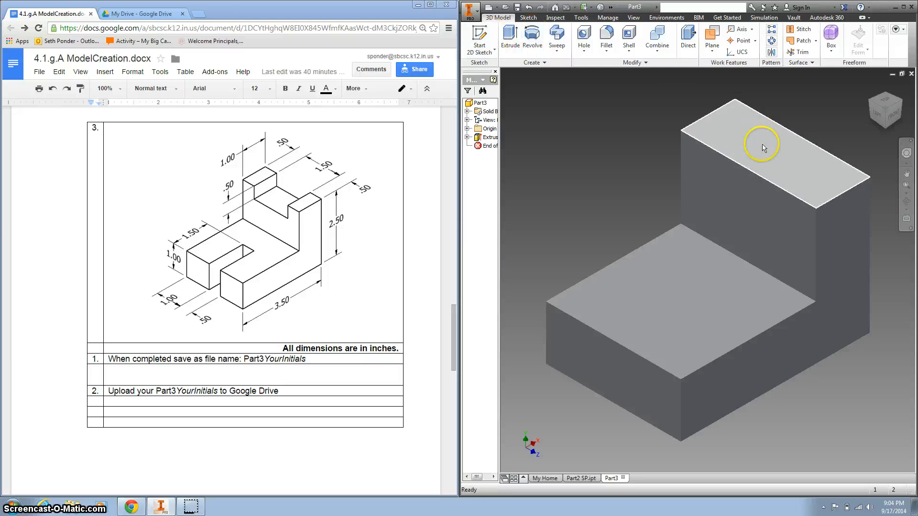
mouse_move(324, 194)
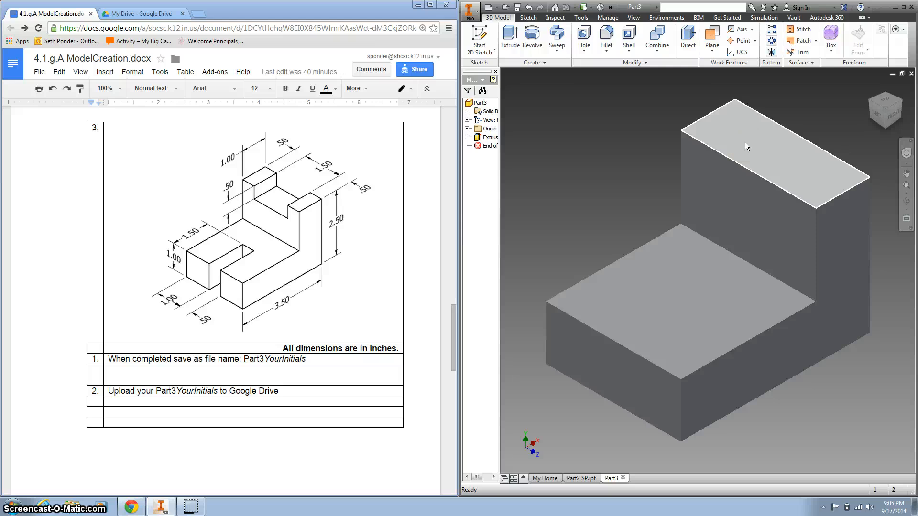
- Create a sketch on the upright's top face and project the face outline
click(761, 146)
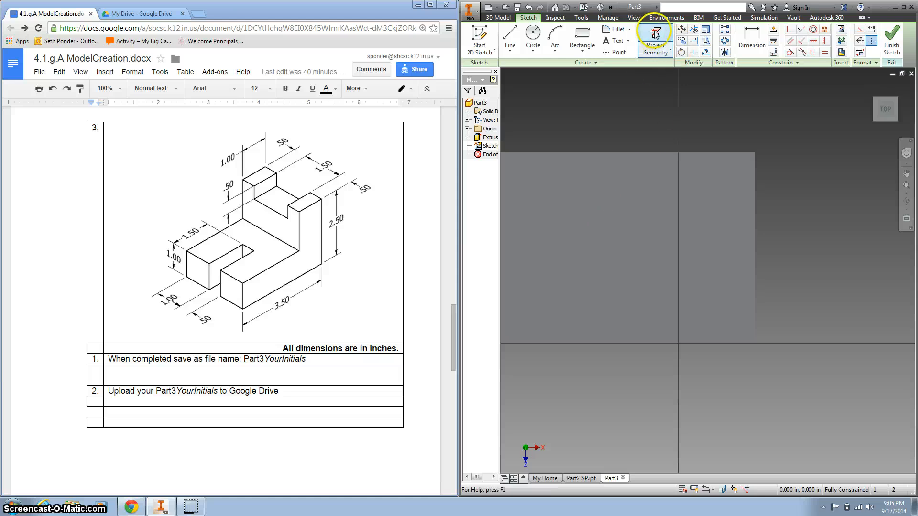
click(654, 38)
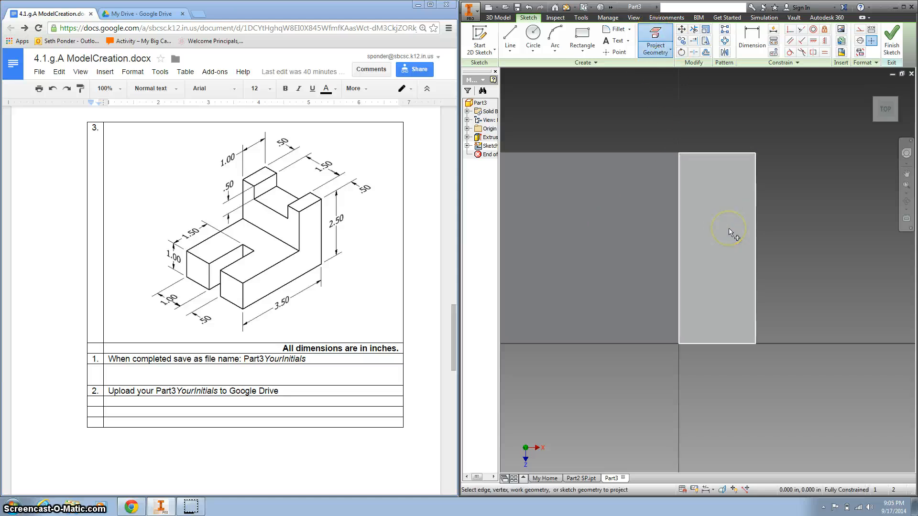
click(581, 36)
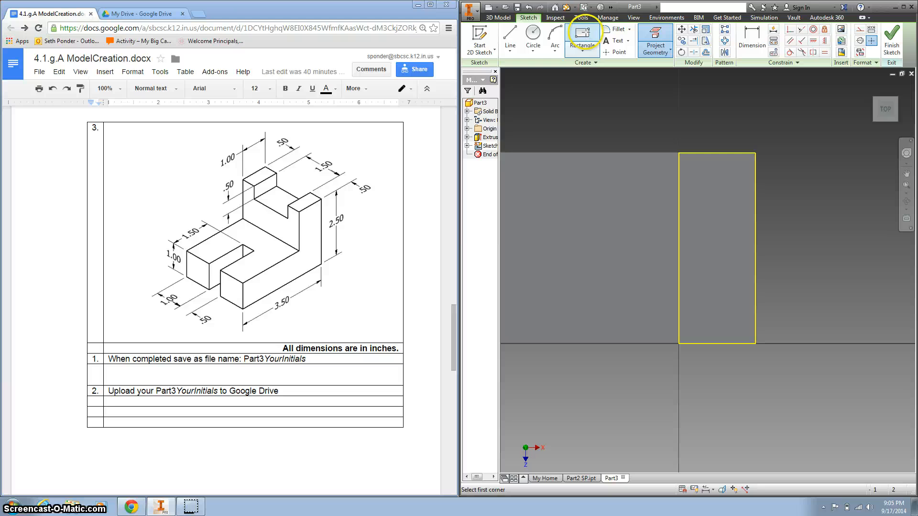
- Draw a 1.000 × 1.500 rectangle across the top face, .5 from its end, and finish
click(678, 200)
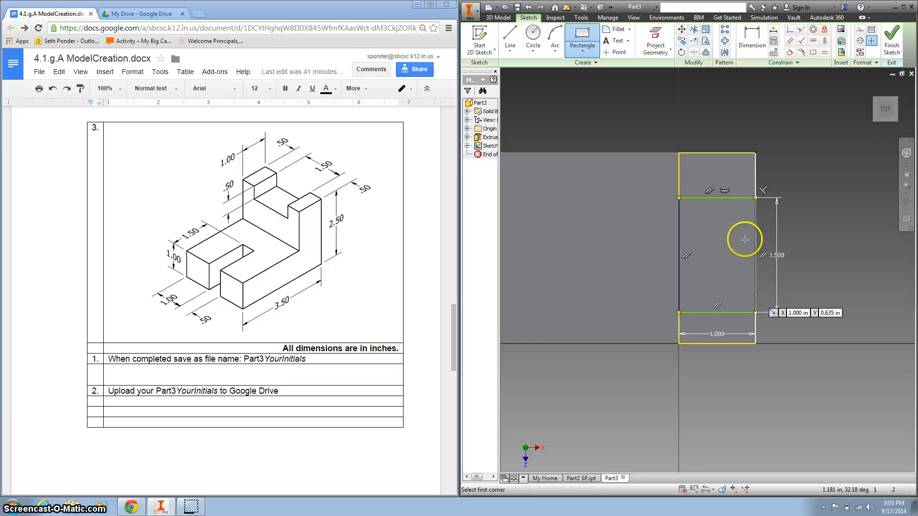
click(751, 41)
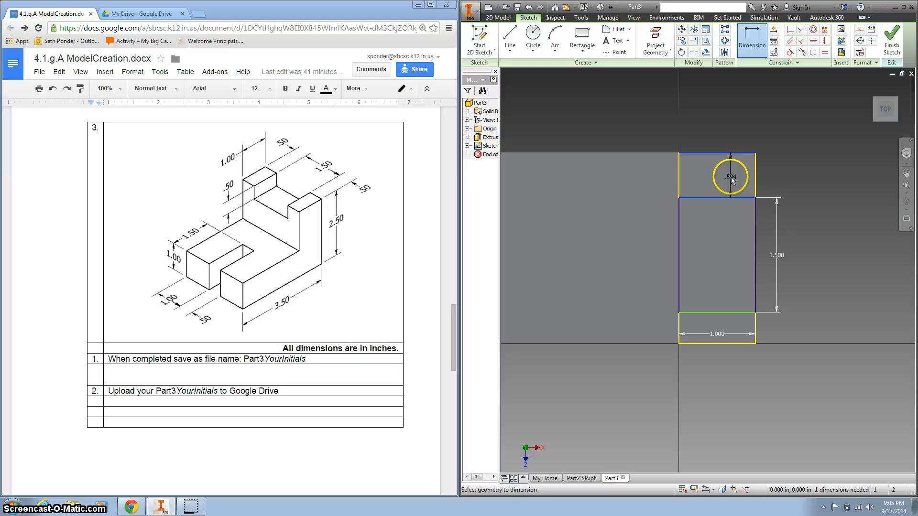
click(730, 177)
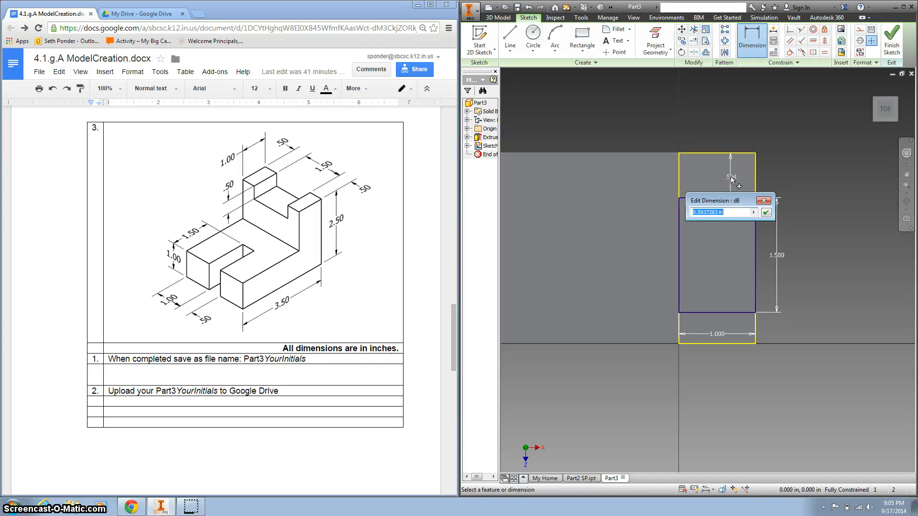
text(.5)
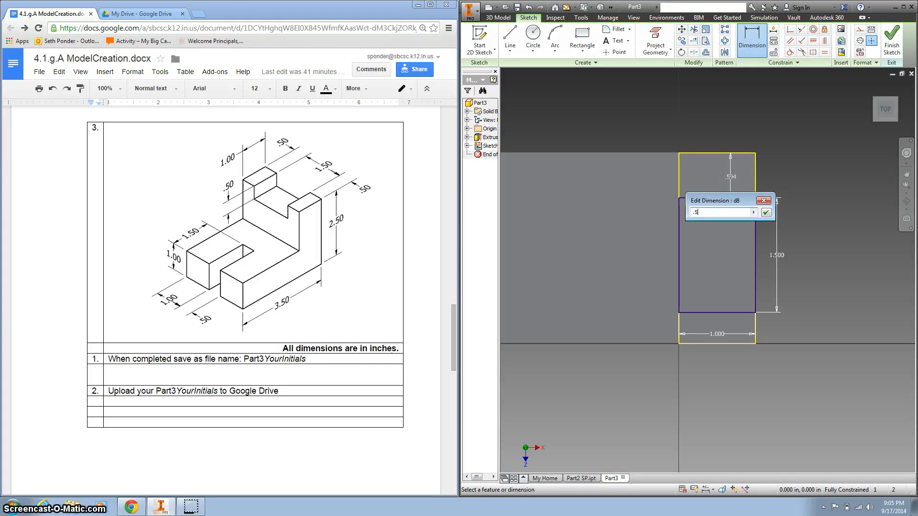
click(764, 212)
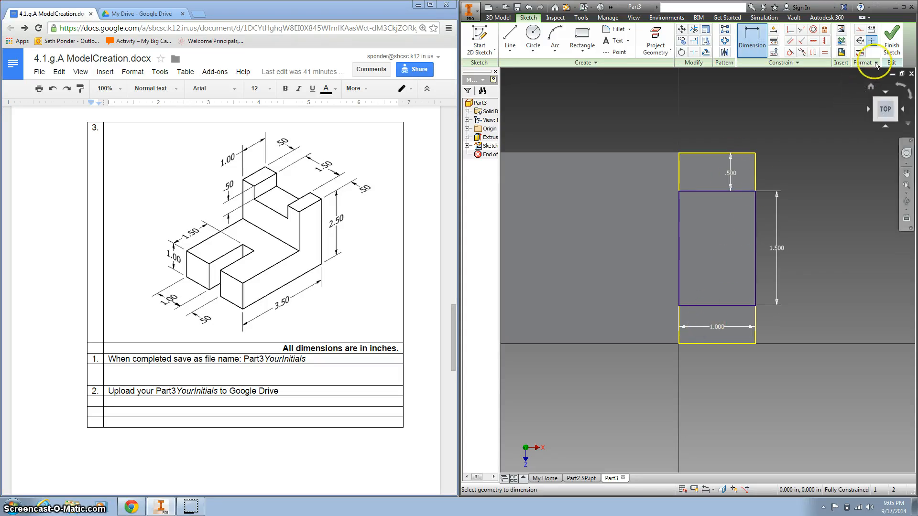
mouse_move(890, 35)
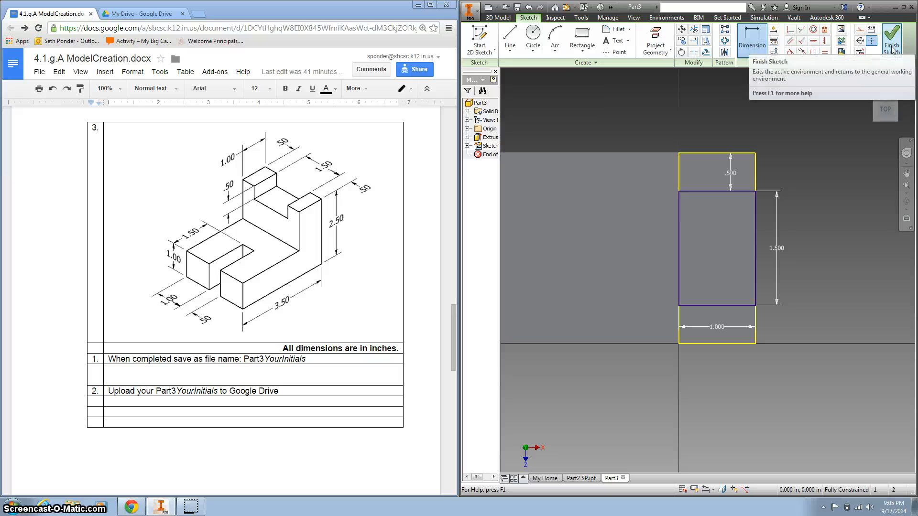
click(890, 38)
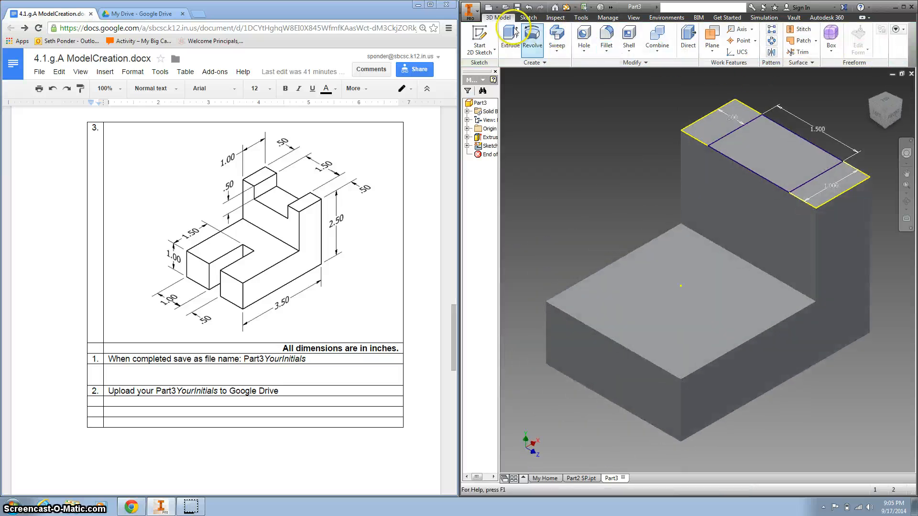
- Extrude-cut the top-face rectangle .5 inch down into the upright
click(510, 38)
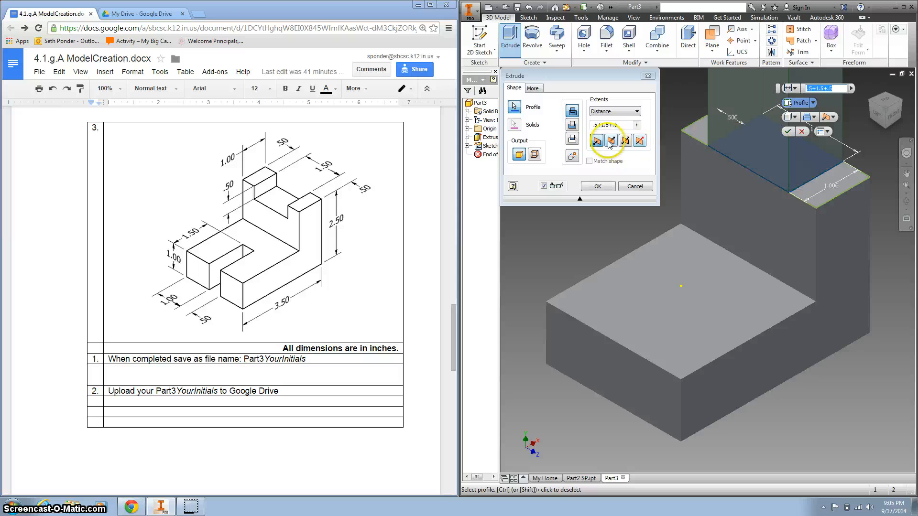
click(610, 141)
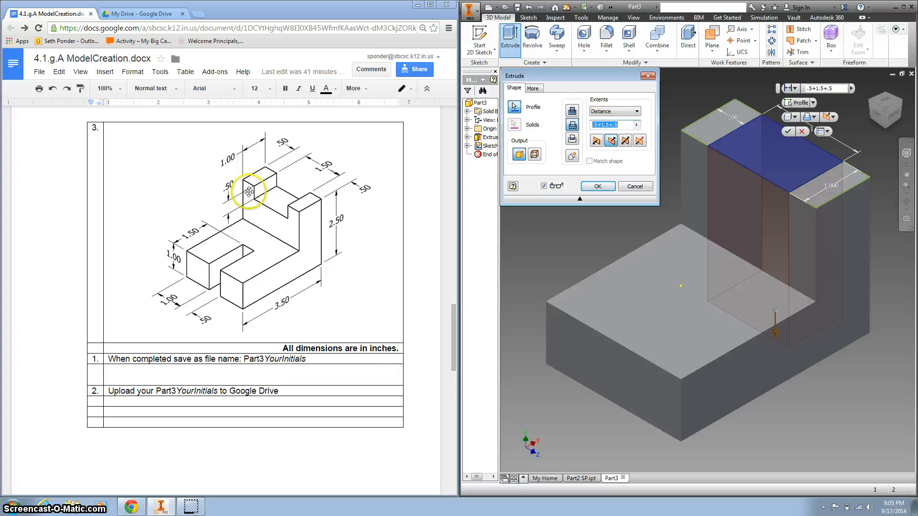
mouse_move(239, 208)
text(.5)
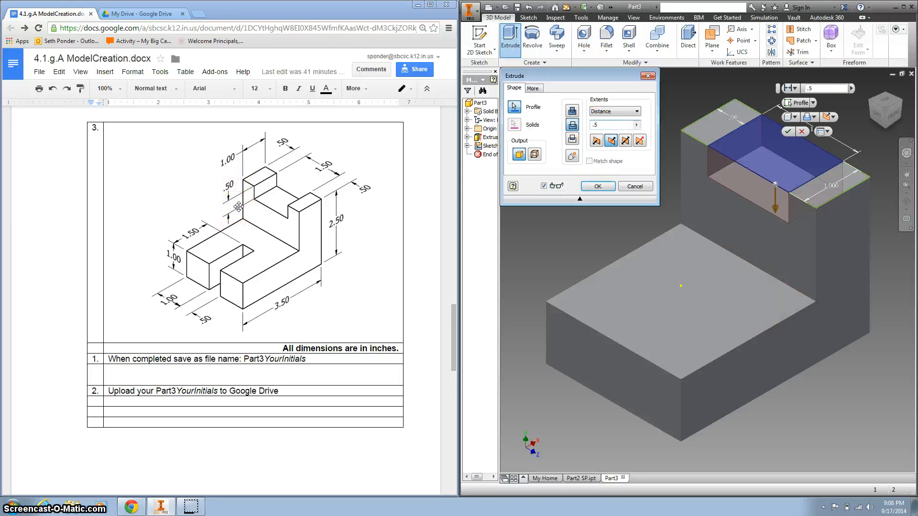
click(597, 186)
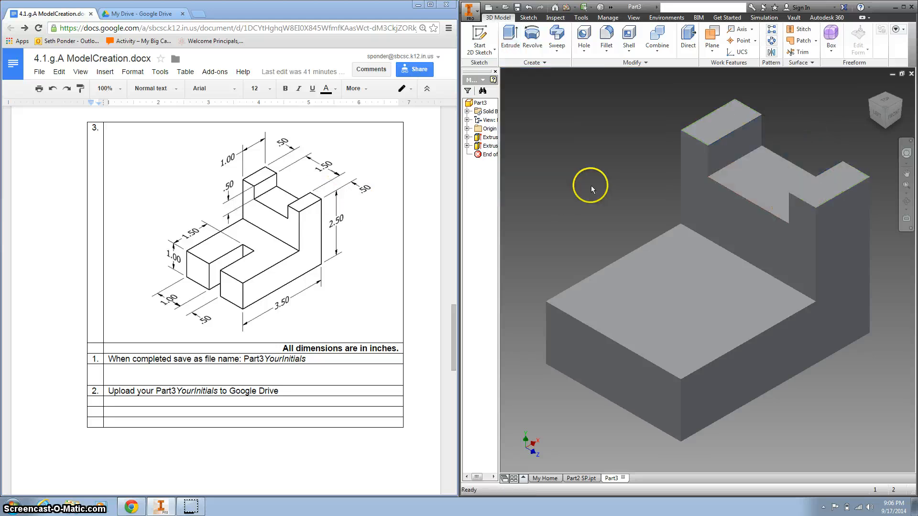
mouse_move(602, 371)
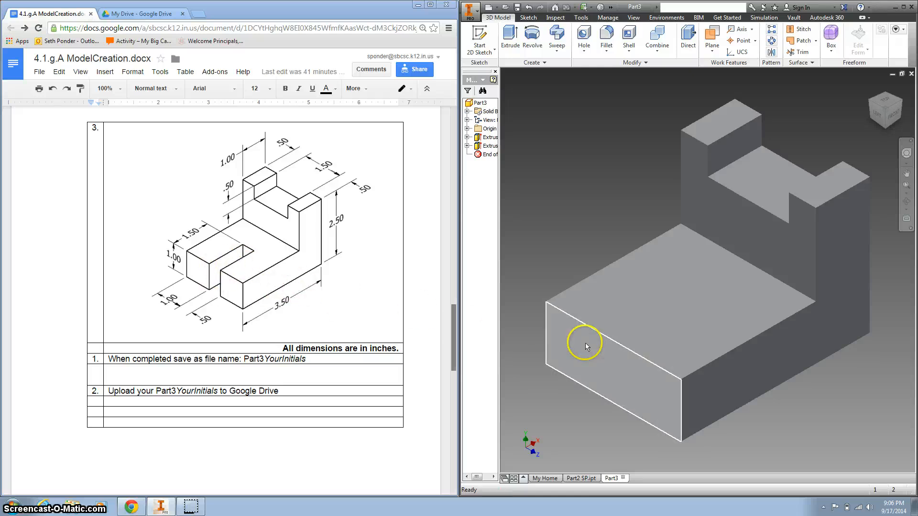
mouse_move(604, 360)
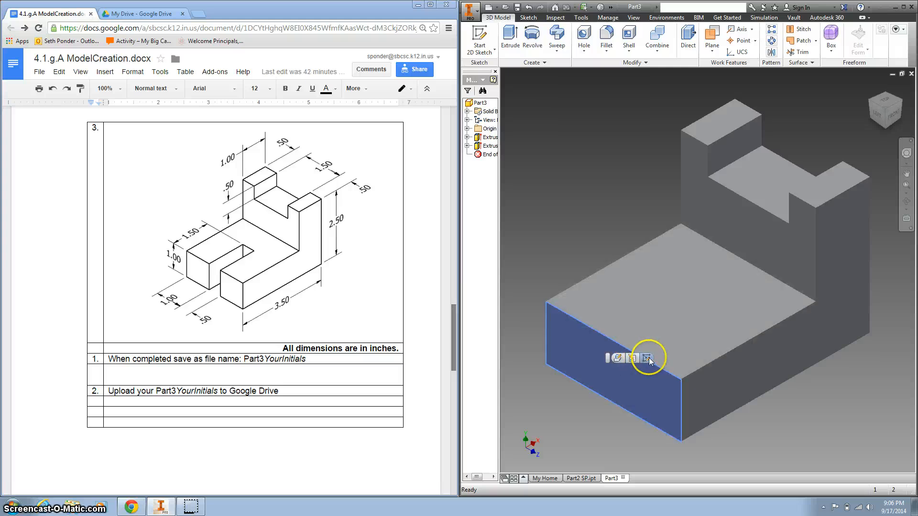
- Sketch on the front end face, project its outline, and draw a .500-wide rectangle
click(646, 358)
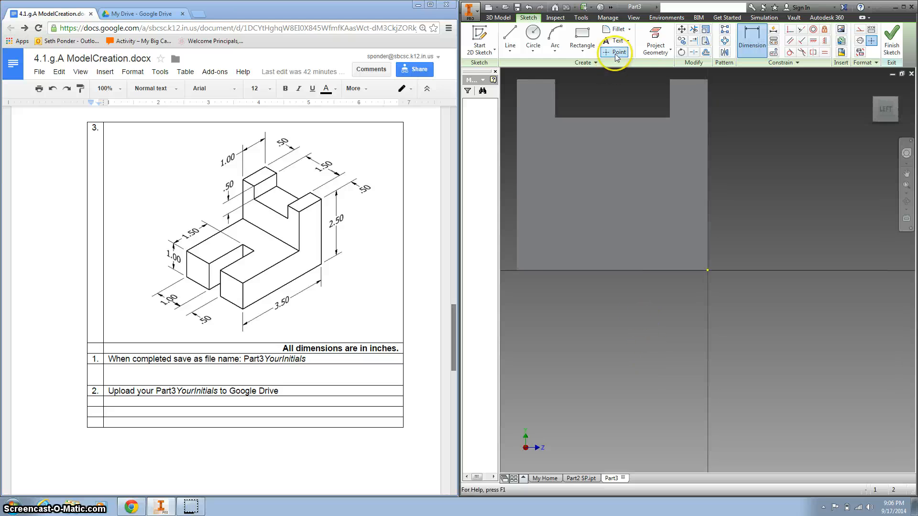
click(654, 40)
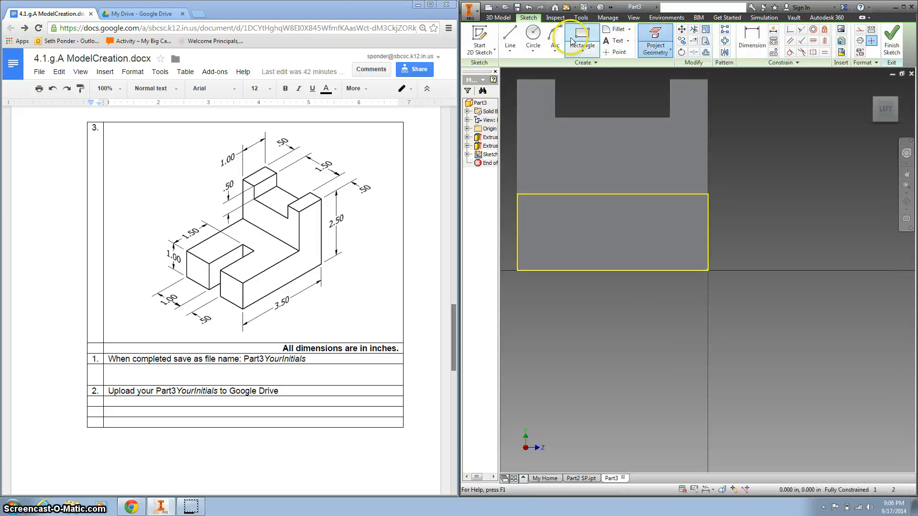
click(580, 38)
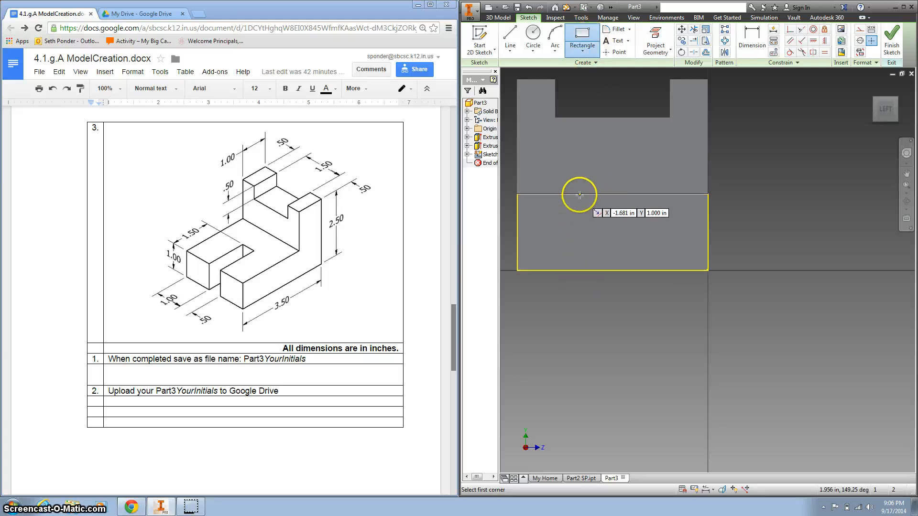
click(579, 194)
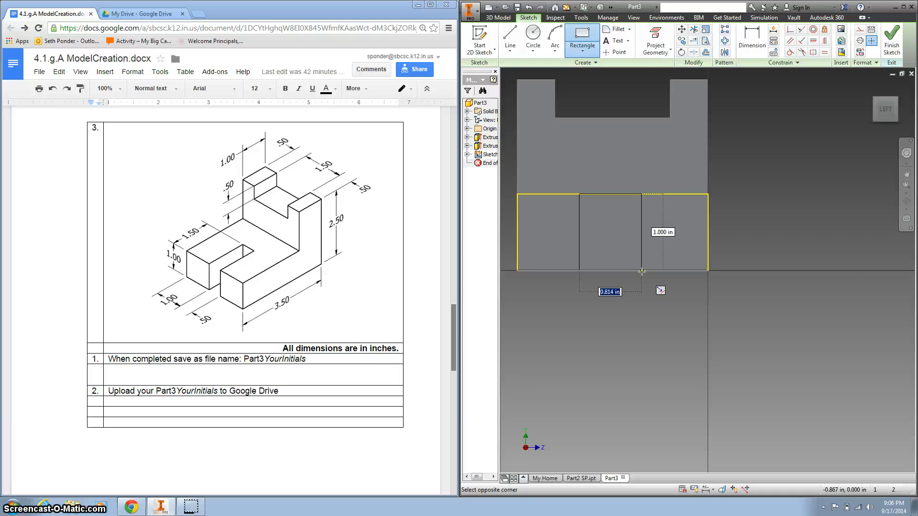
text(.500)
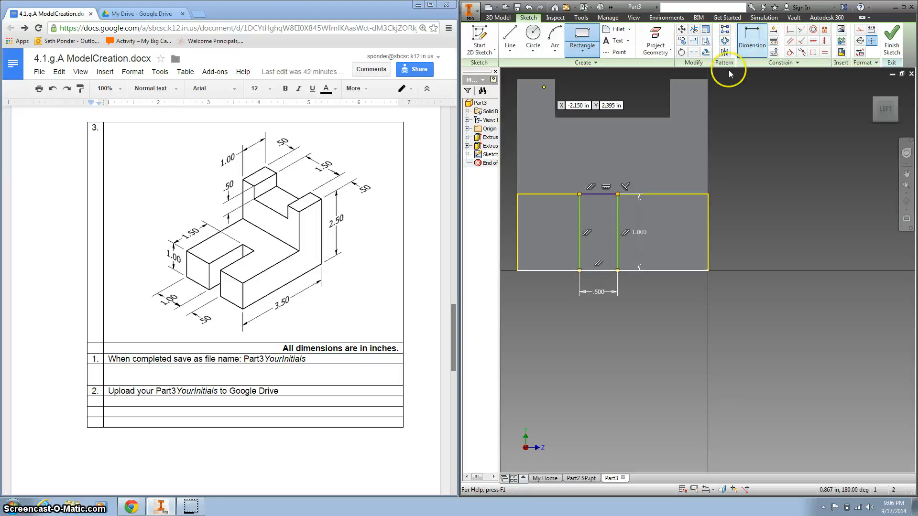
- Dimension the notch rectangle 1.000 from the left edge
click(752, 39)
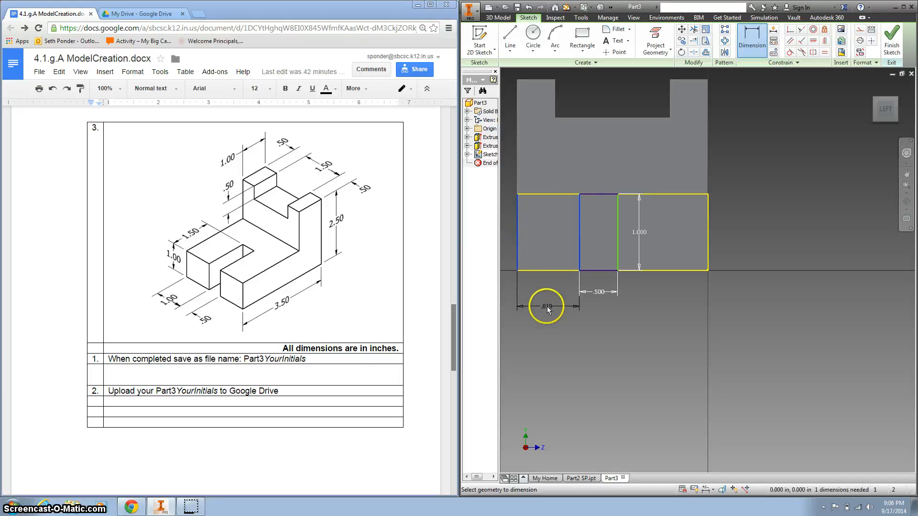
click(547, 305)
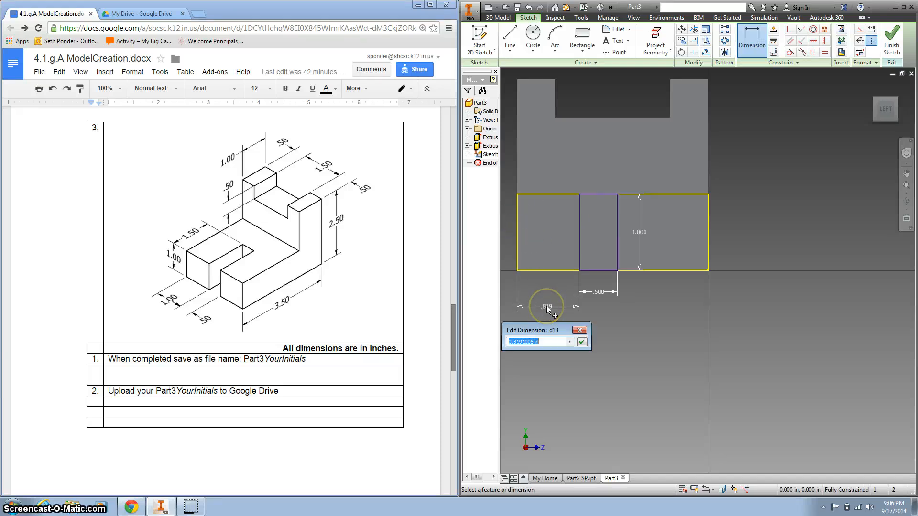
click(581, 341)
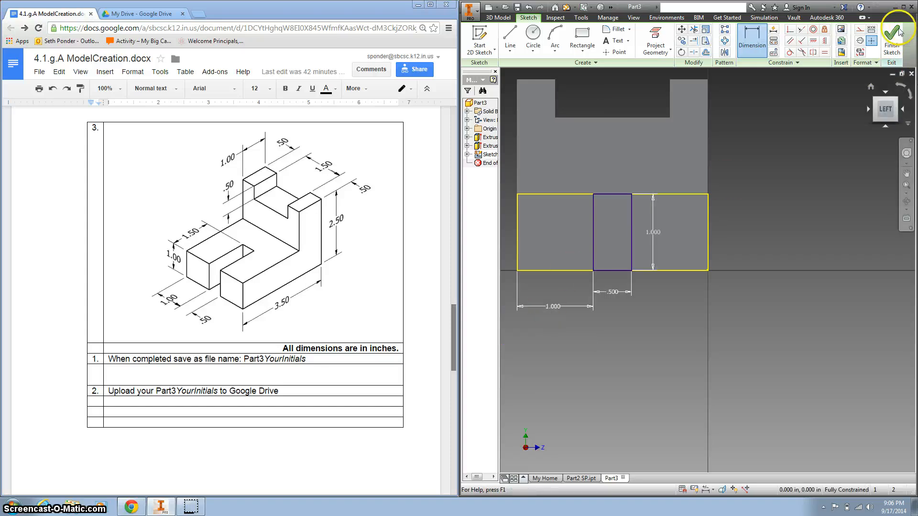
- Finish the notch sketch and extrude its rectangle as a 1.5-deep cut into the block
click(890, 37)
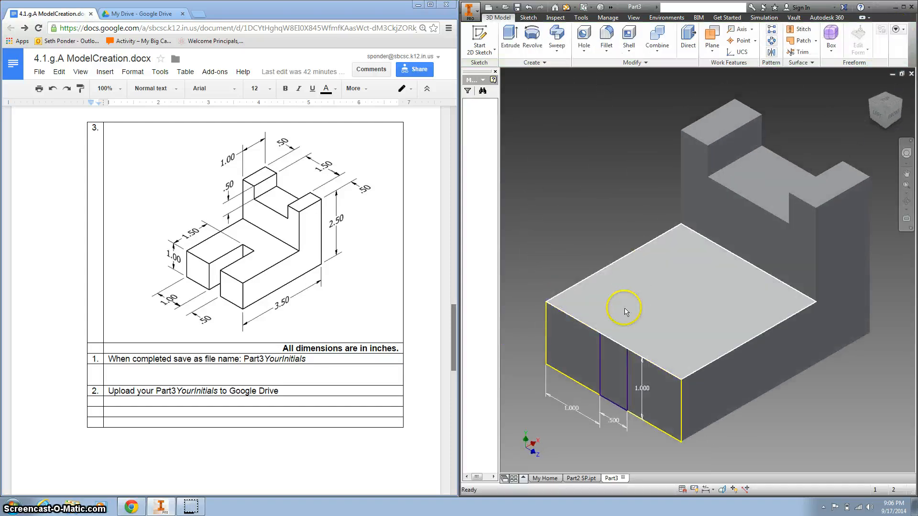
click(509, 38)
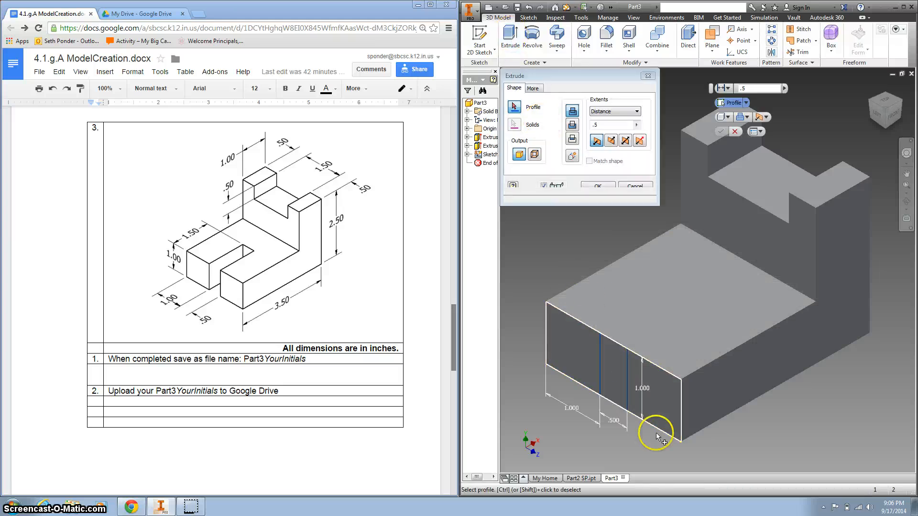
click(656, 434)
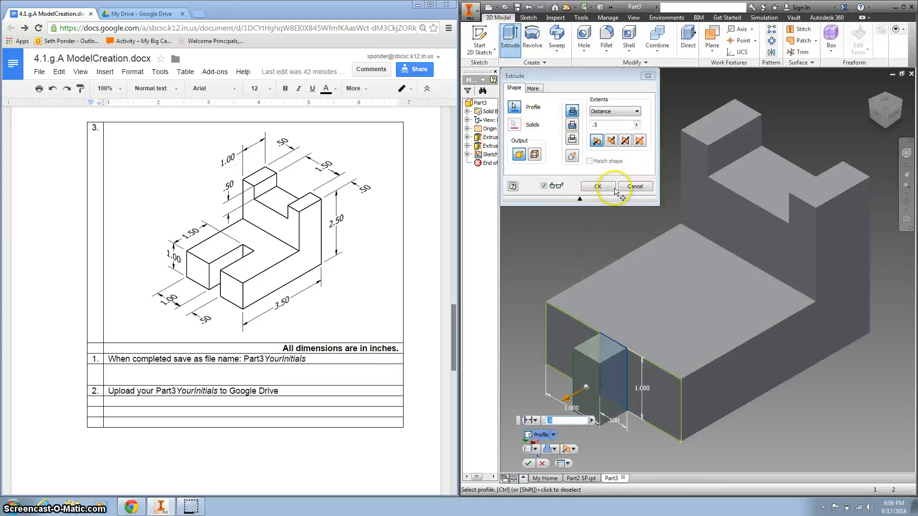
click(610, 140)
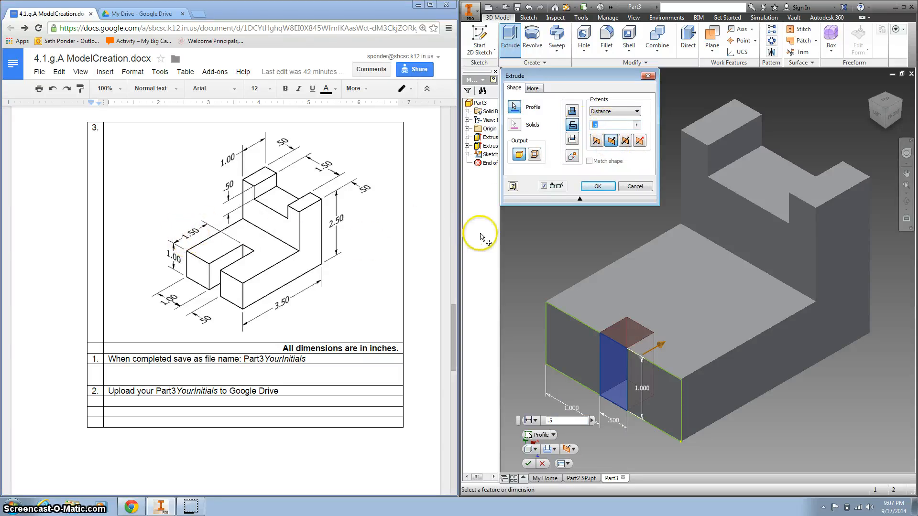
text(1.)
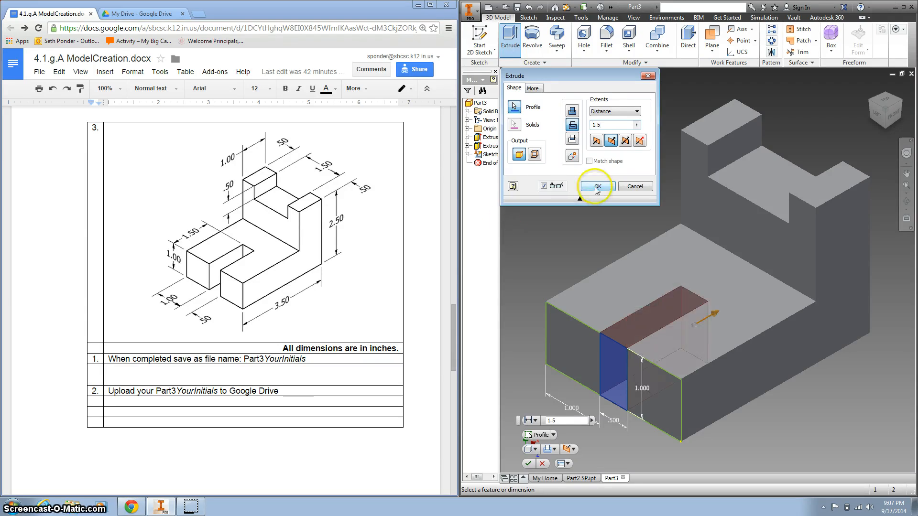
click(592, 186)
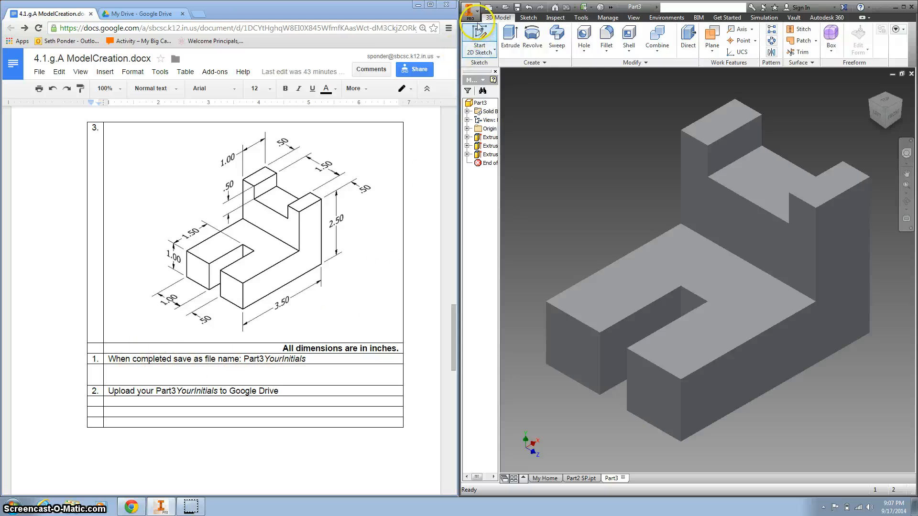
- Save the part into the Downloads folder under the name Part3 SP
click(469, 11)
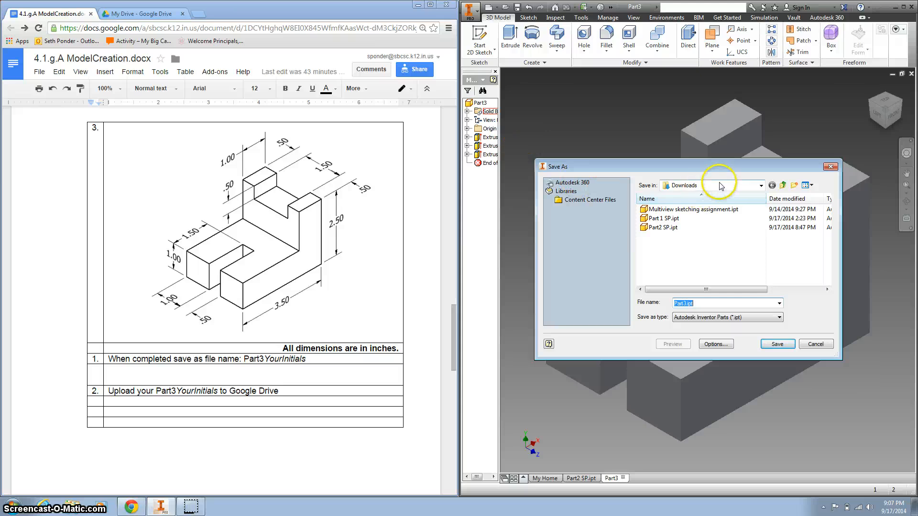
click(760, 185)
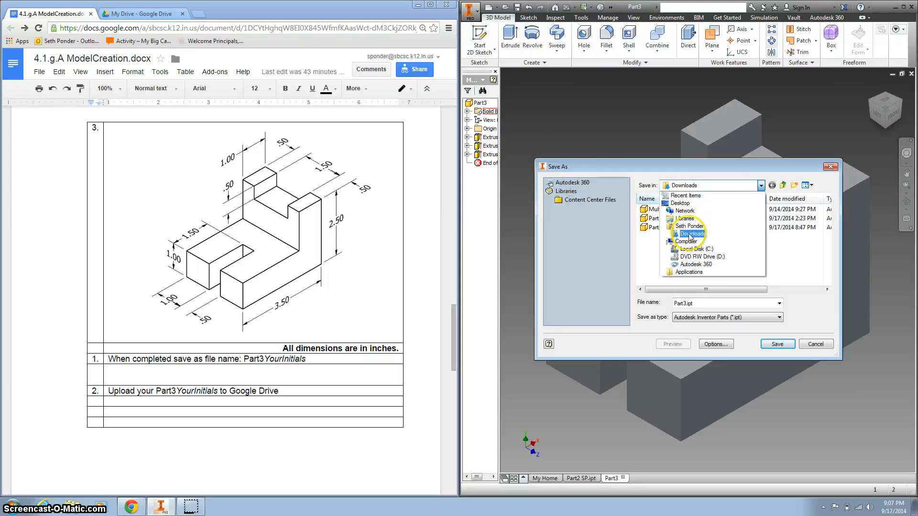
click(691, 233)
text( SP)
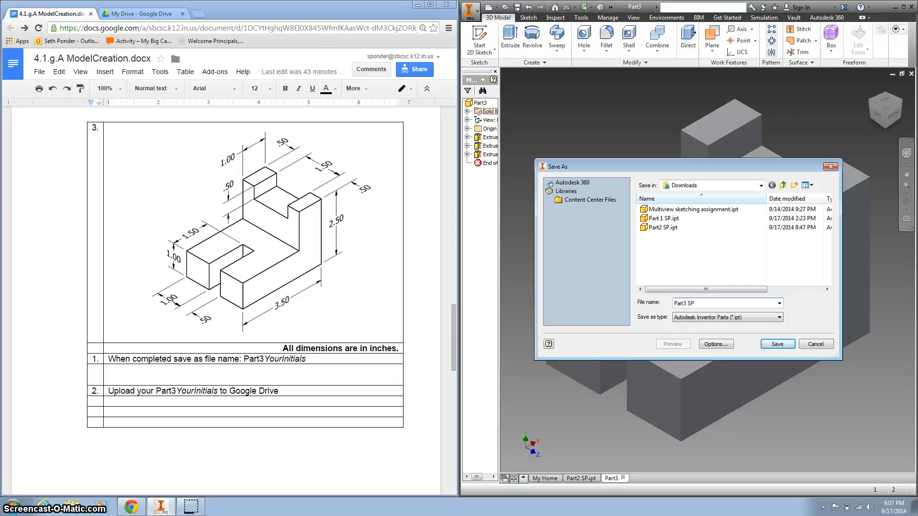
click(777, 344)
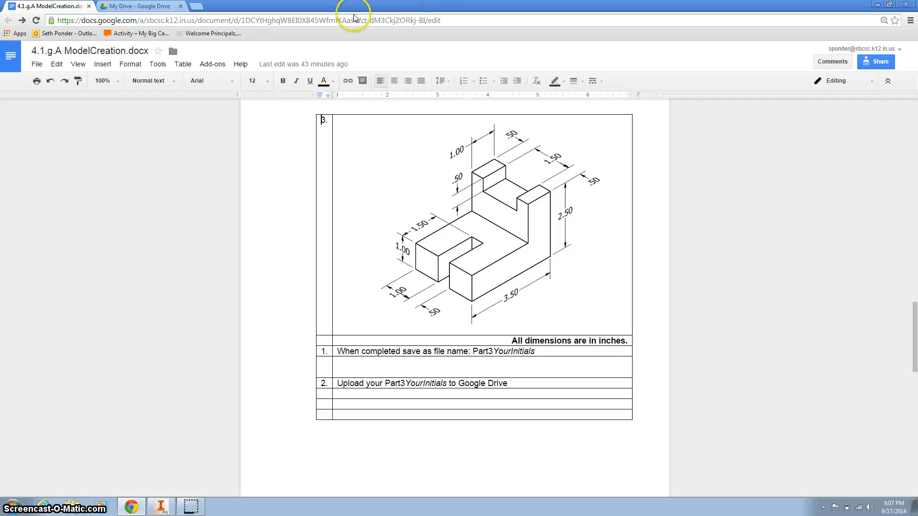
- In Google Drive, open IED > Turn In and show the upload options
click(141, 6)
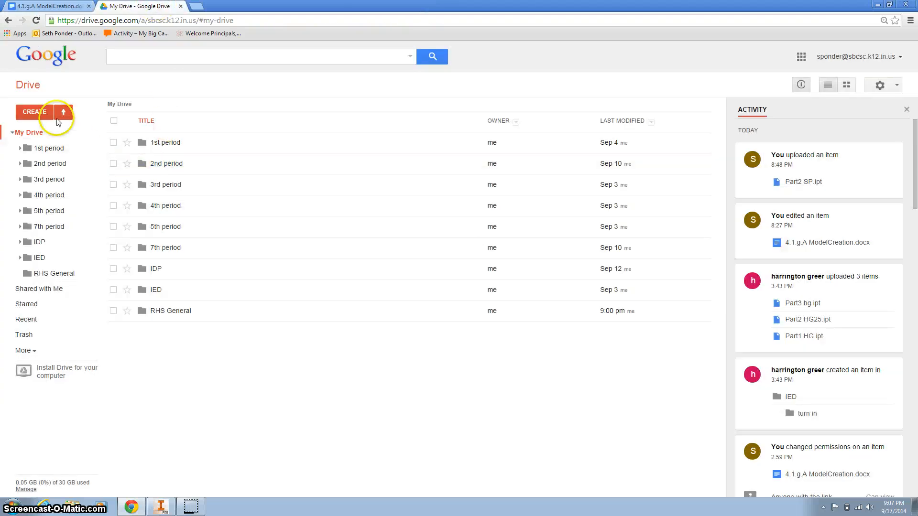
click(62, 112)
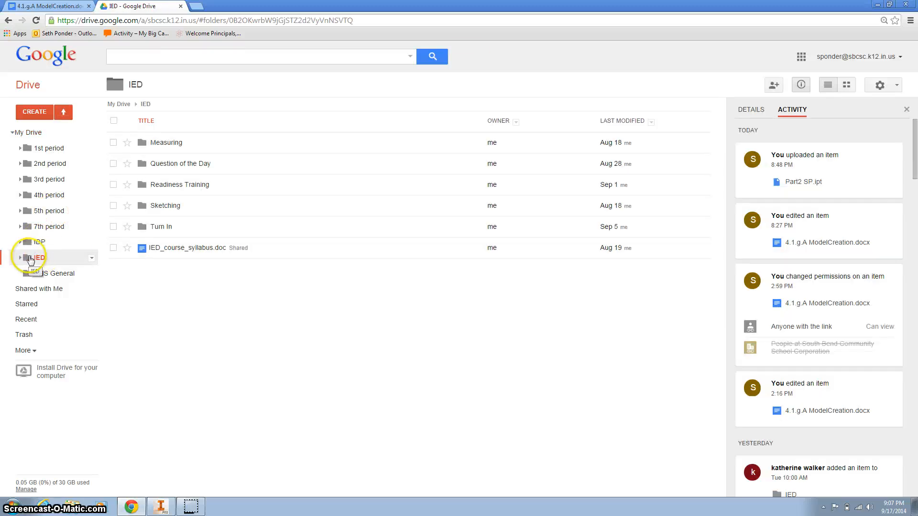
click(159, 226)
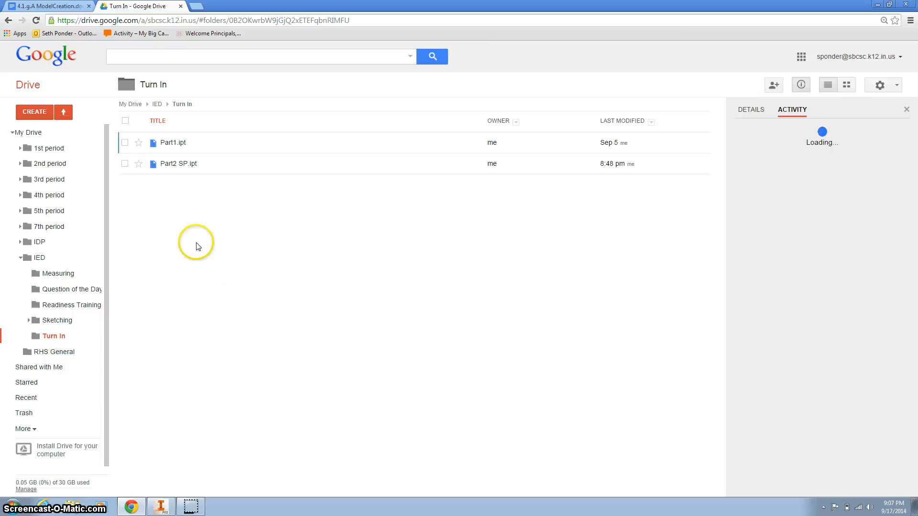
click(63, 112)
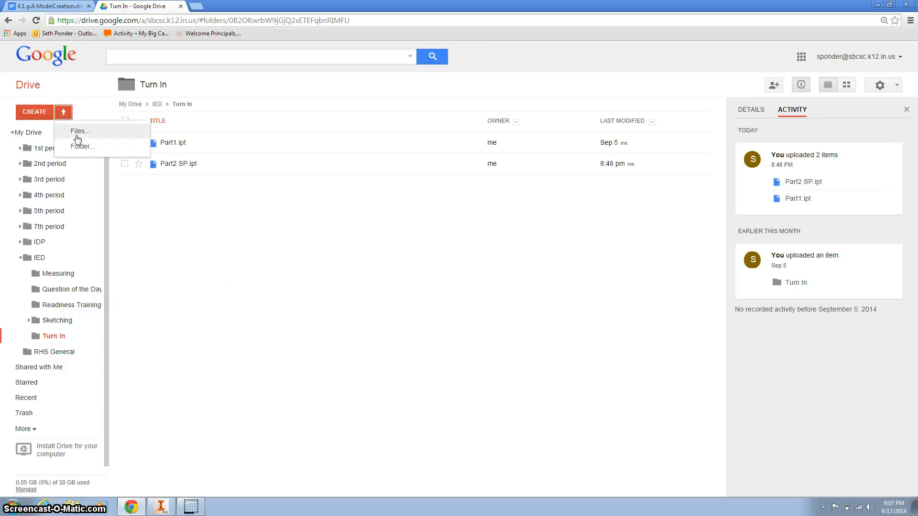
- Upload Part3 SP.ipt from the Downloads folder into Turn In
click(80, 130)
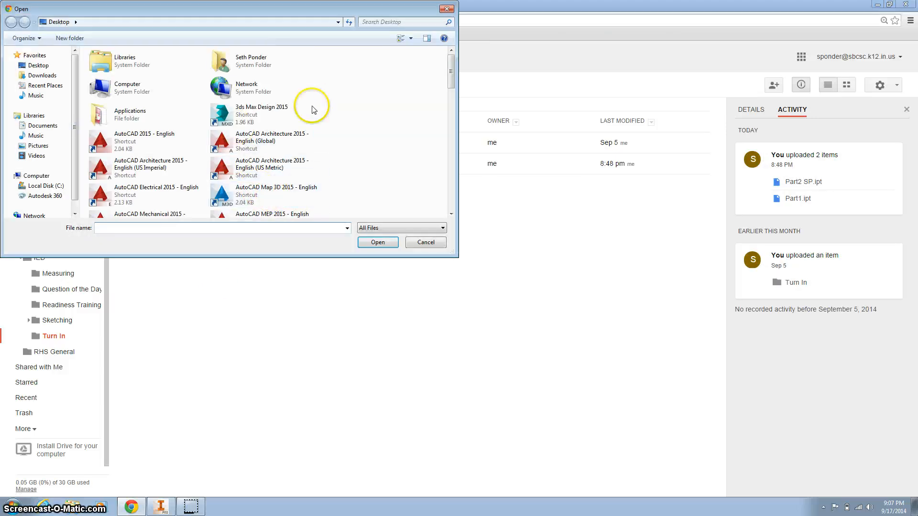
double_click(251, 60)
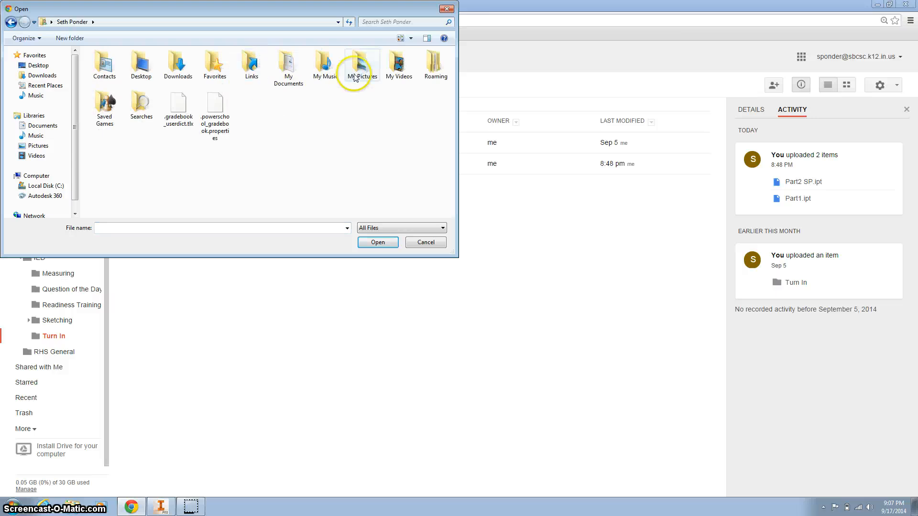
mouse_move(250, 64)
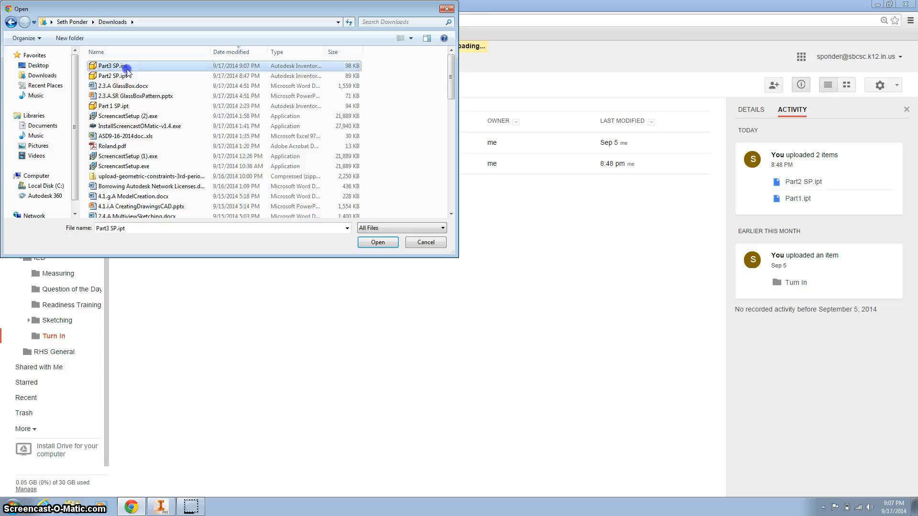
click(377, 242)
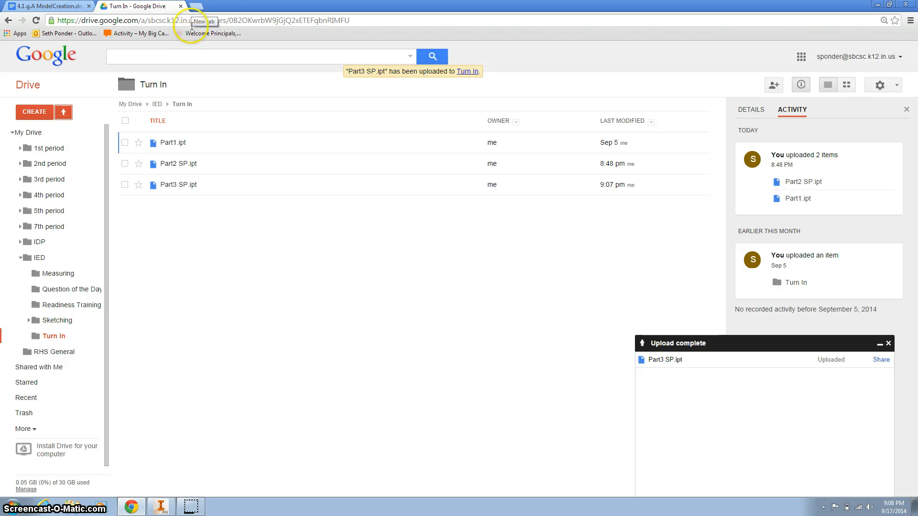
mouse_move(284, 292)
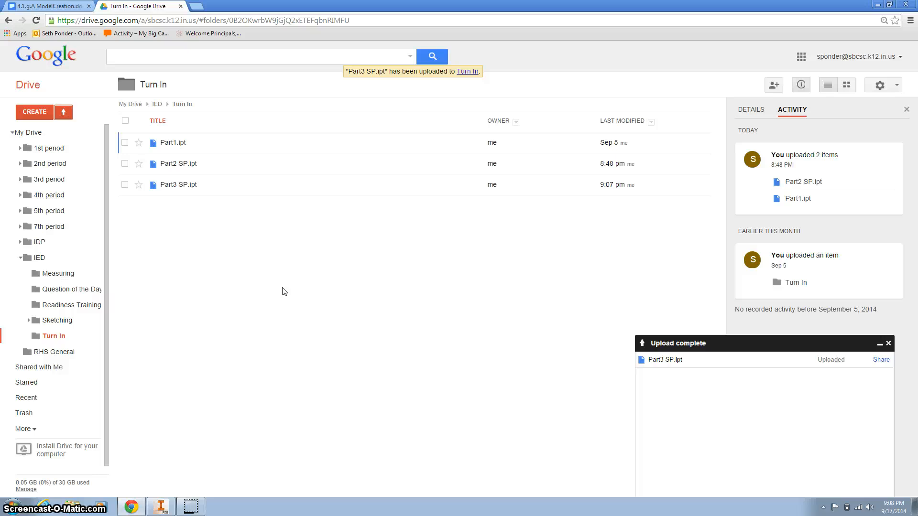
mouse_move(253, 415)
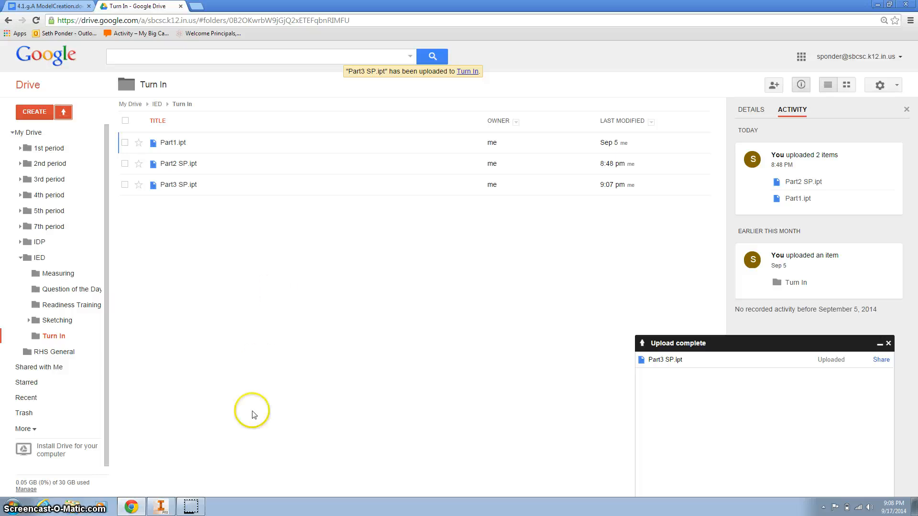